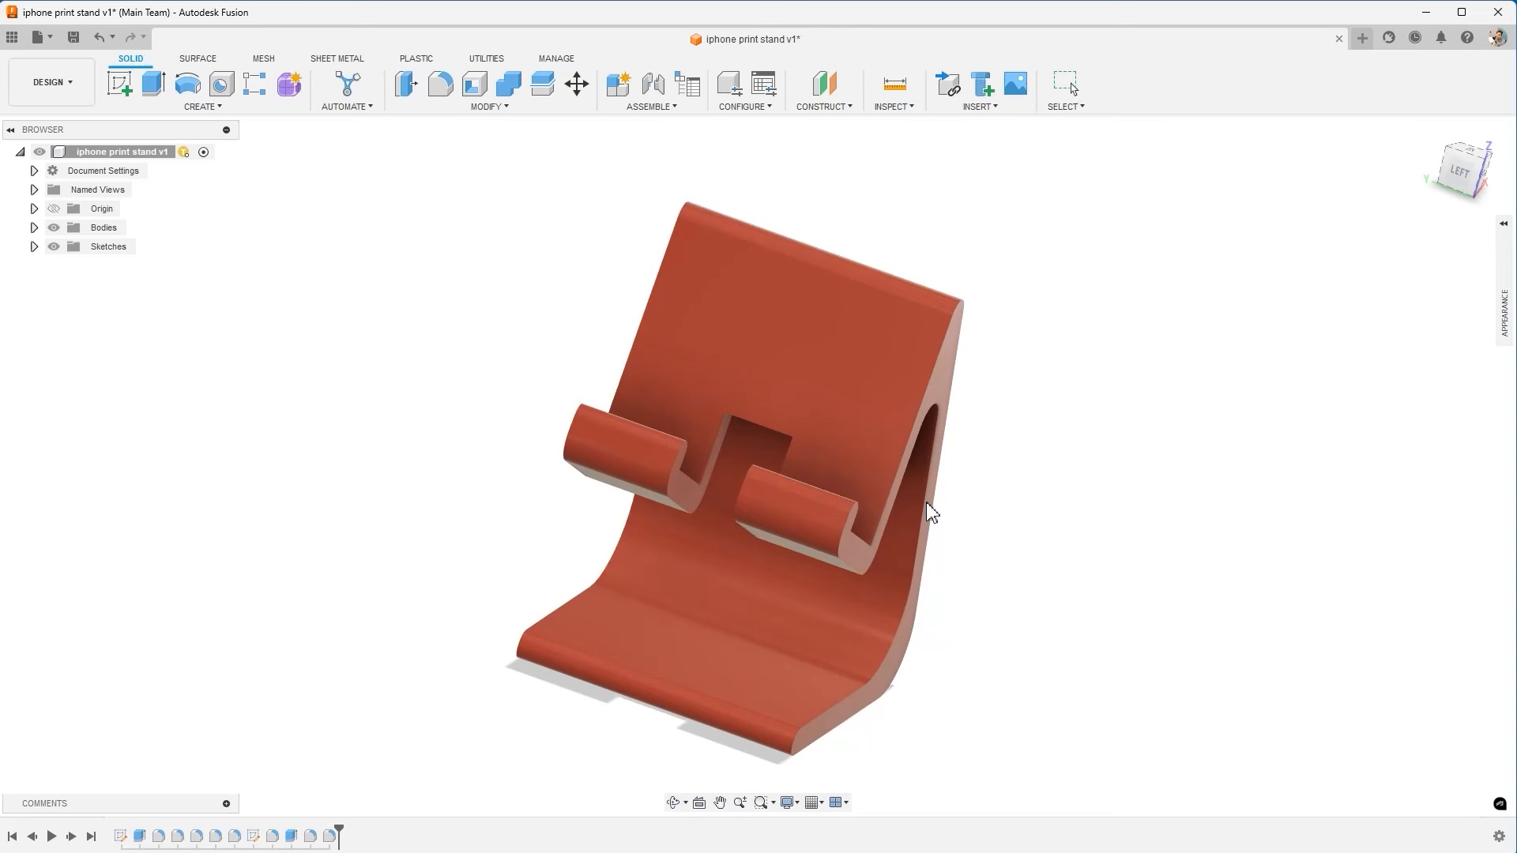
{"action": "mouse_move", "coordinate": [1410, 273]}
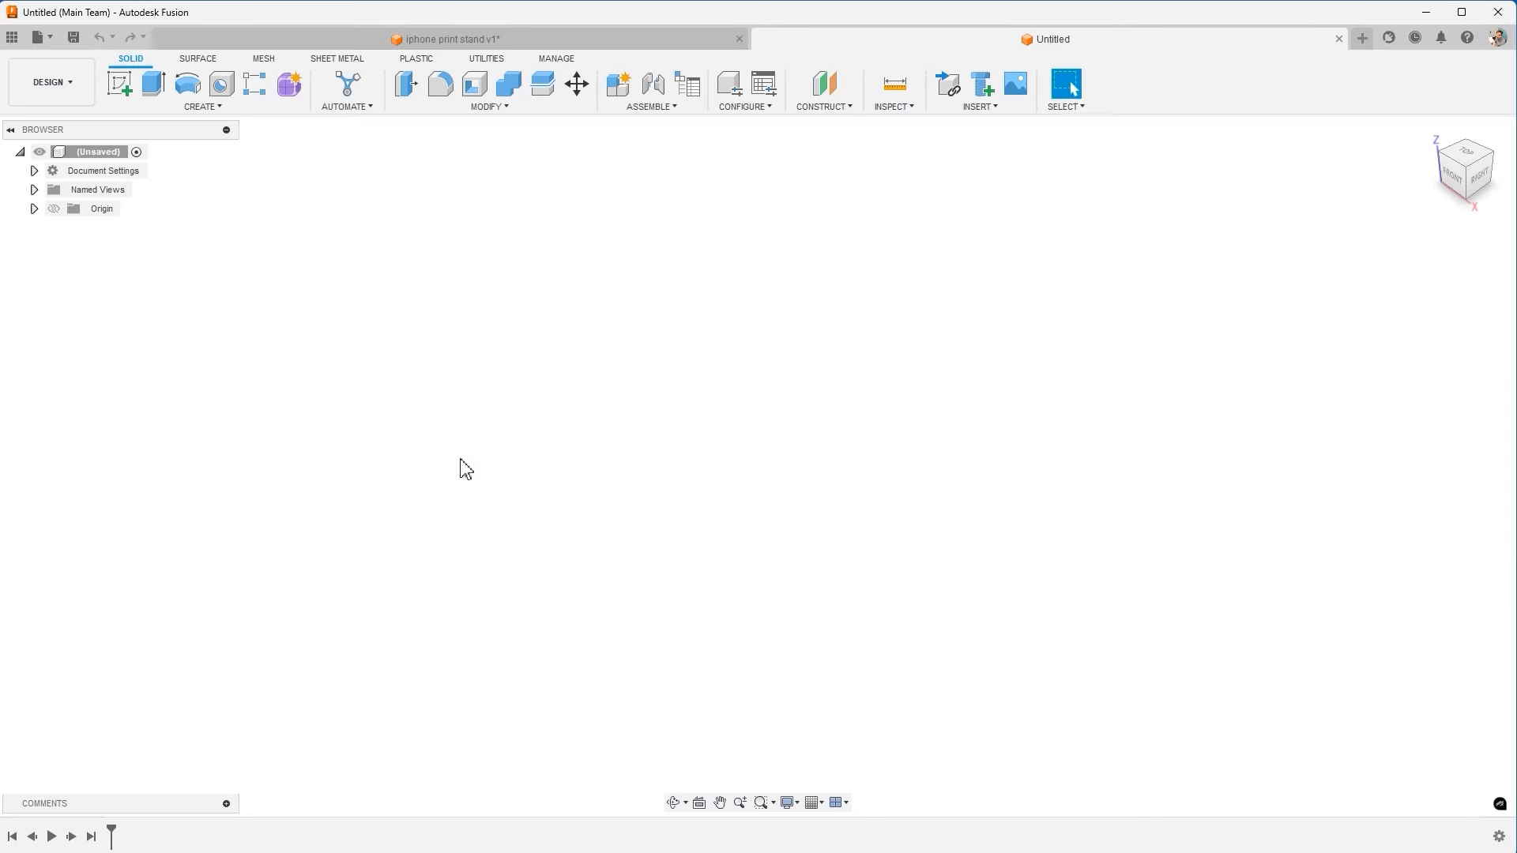
Sketch a rectangle, extrude it 85 mm as a base, and join a 55 mm wall
{"action": "left_click", "coordinate": [120, 84]}
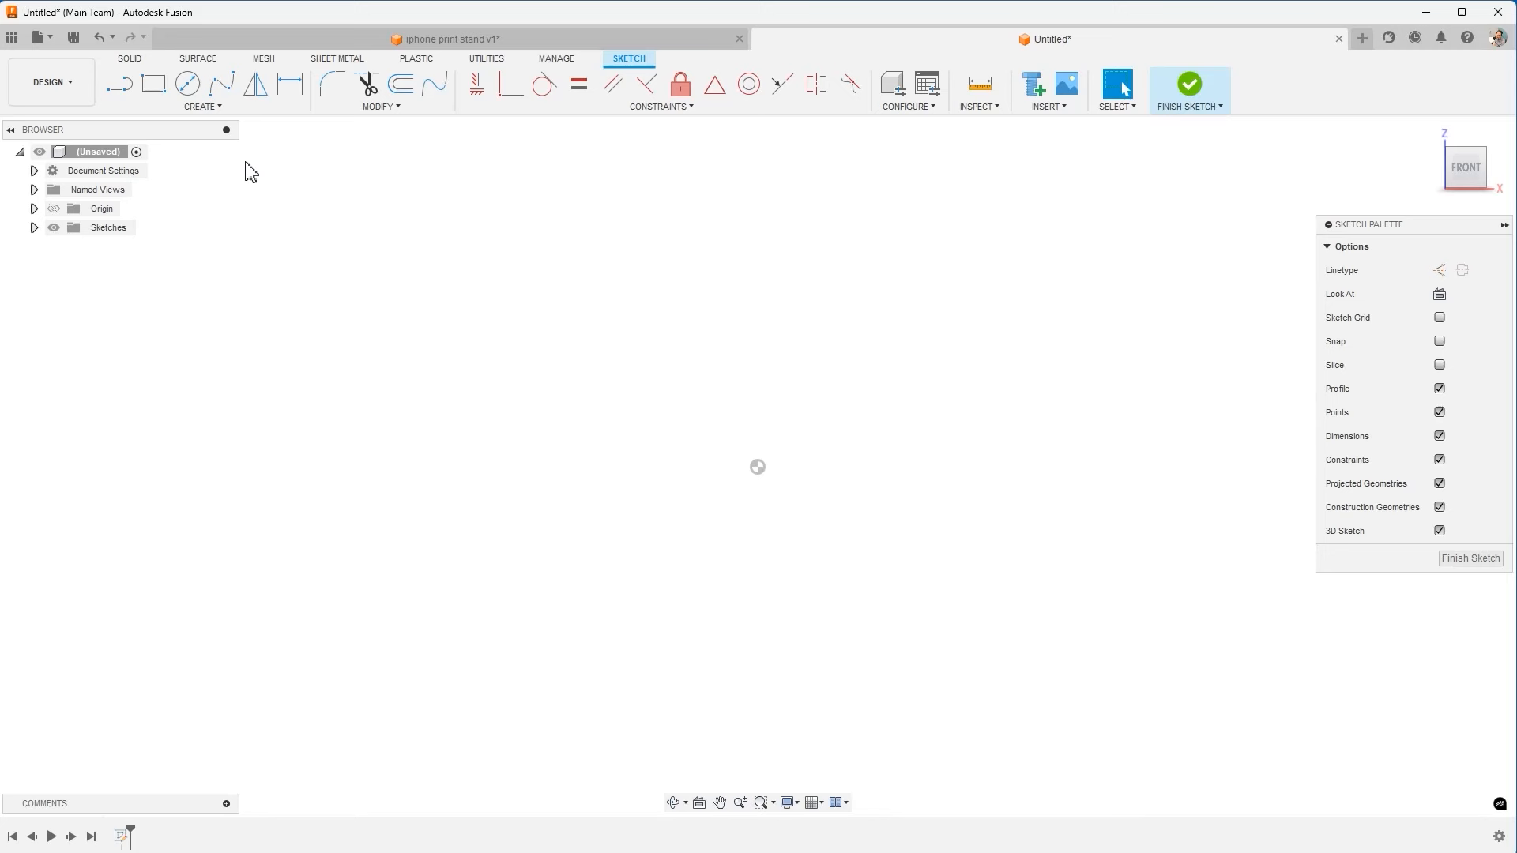
{"action": "left_click", "coordinate": [152, 82]}
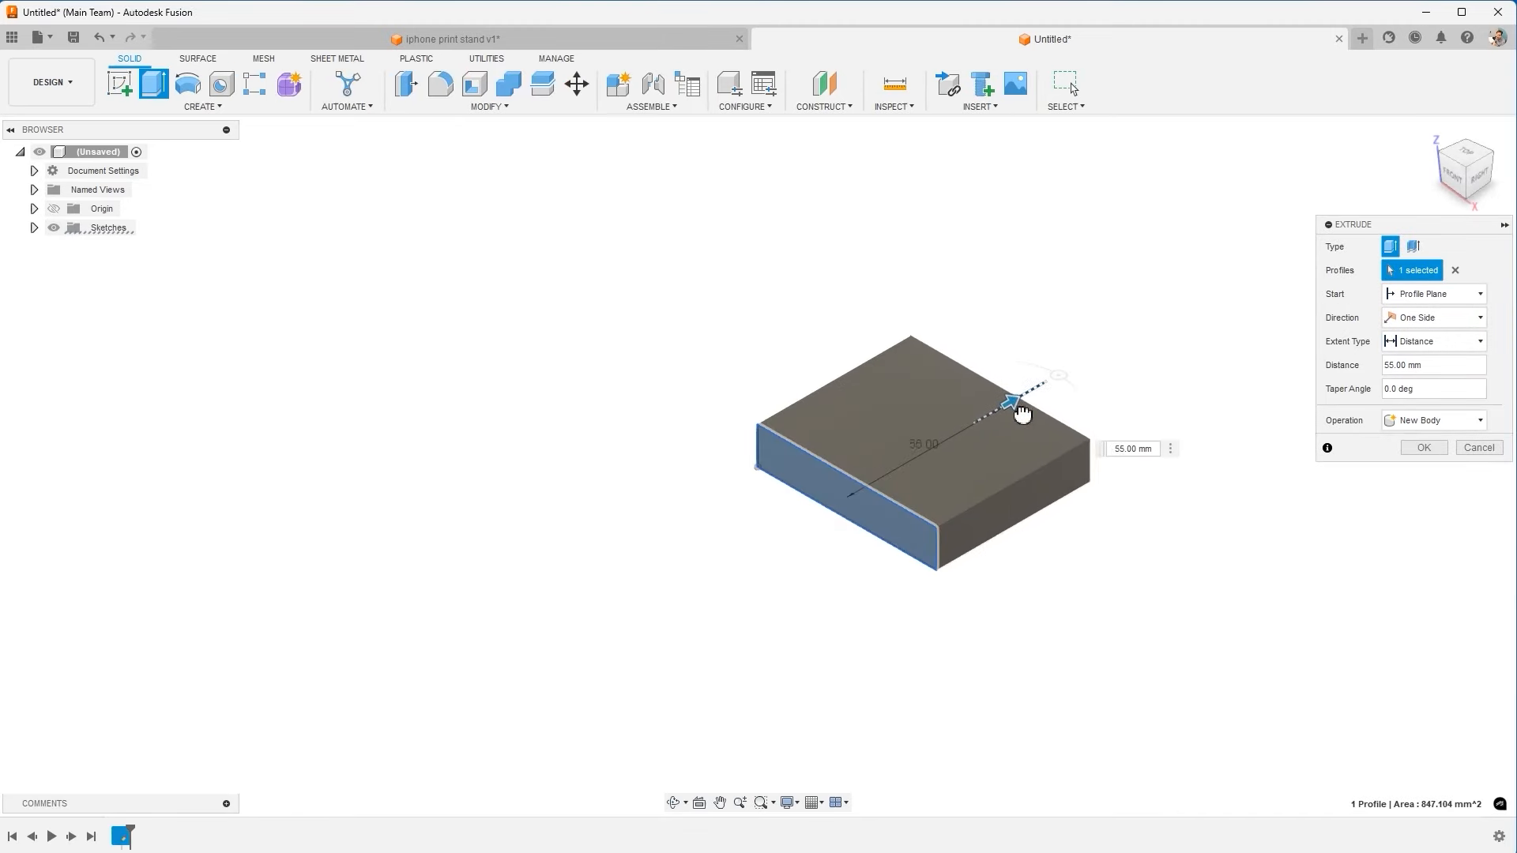
{"action": "left_click_drag", "start_coordinate": [1012, 401], "coordinate": [1091, 353]}
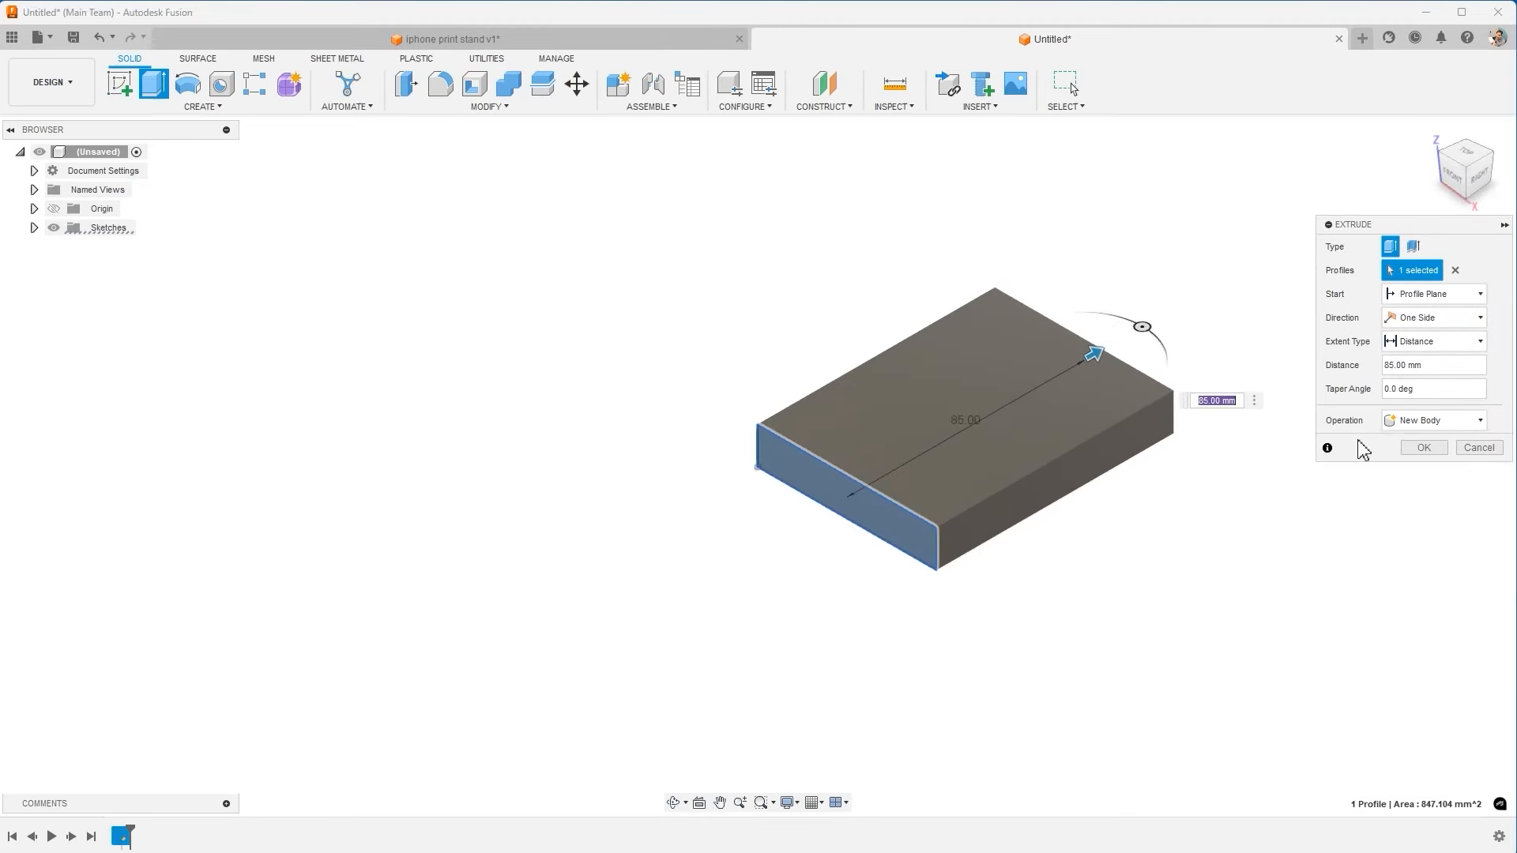
{"action": "left_click", "coordinate": [1422, 447]}
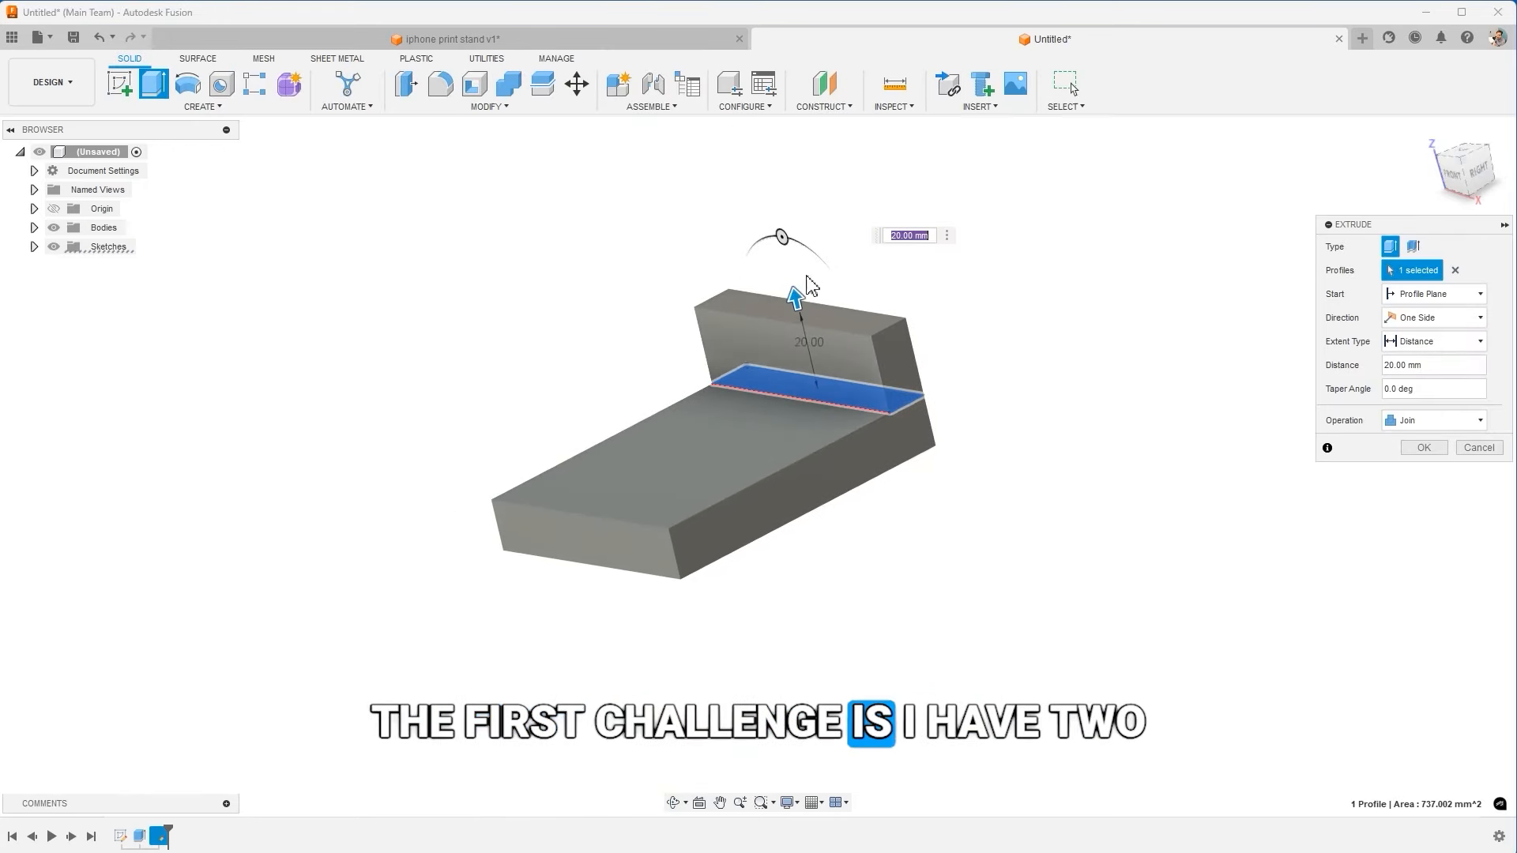
{"action": "left_click_drag", "start_coordinate": [793, 298], "coordinate": [762, 150]}
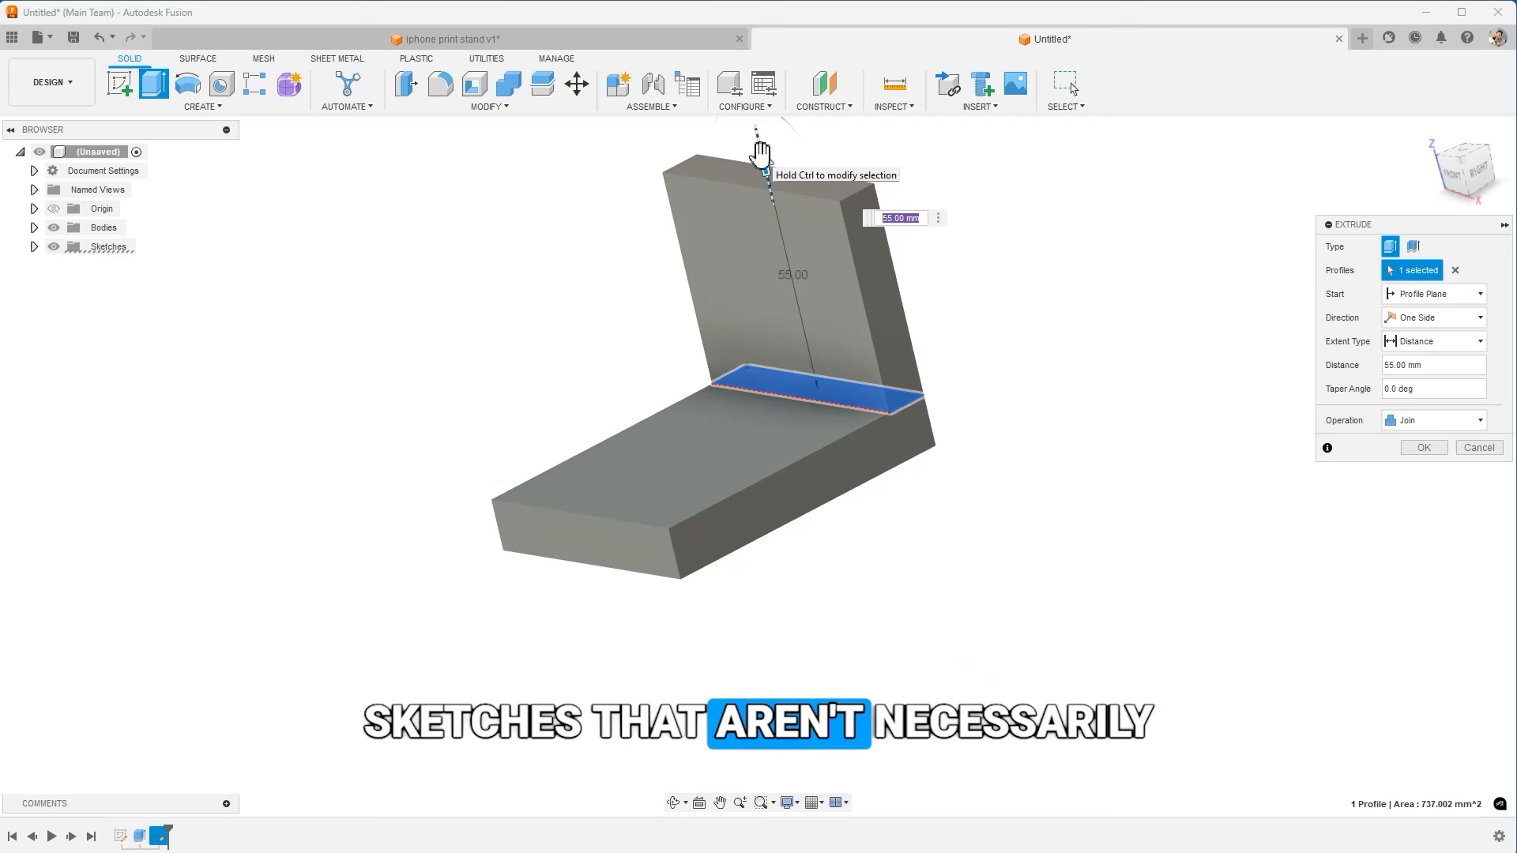
{"action": "left_click", "coordinate": [1421, 447]}
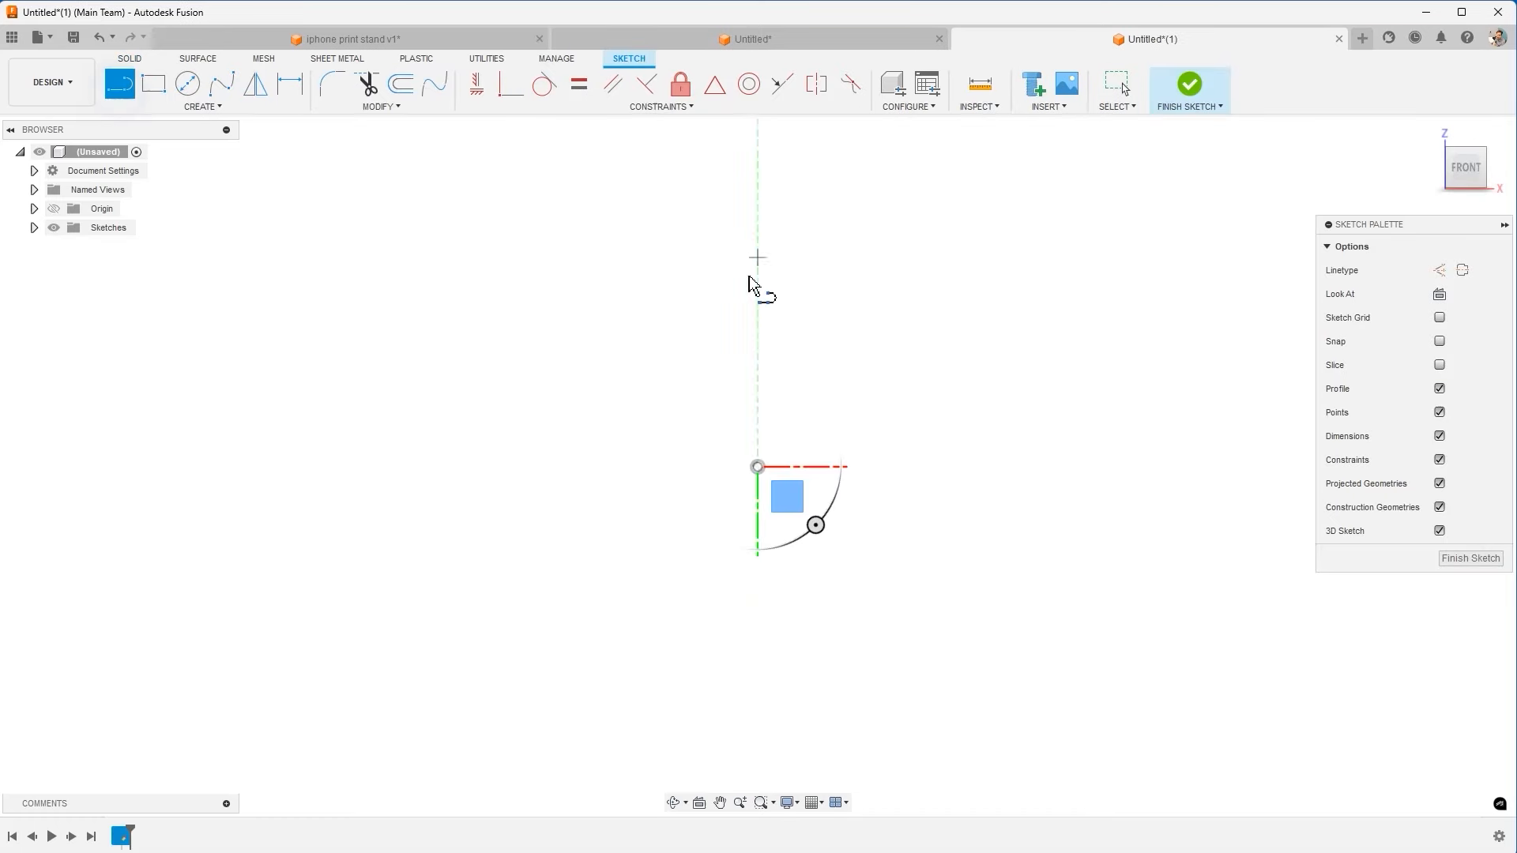
Draw the L-shaped line outline and offset it inward about 7.6 mm
{"action": "left_click_drag", "start_coordinate": [758, 466], "coordinate": [757, 203]}
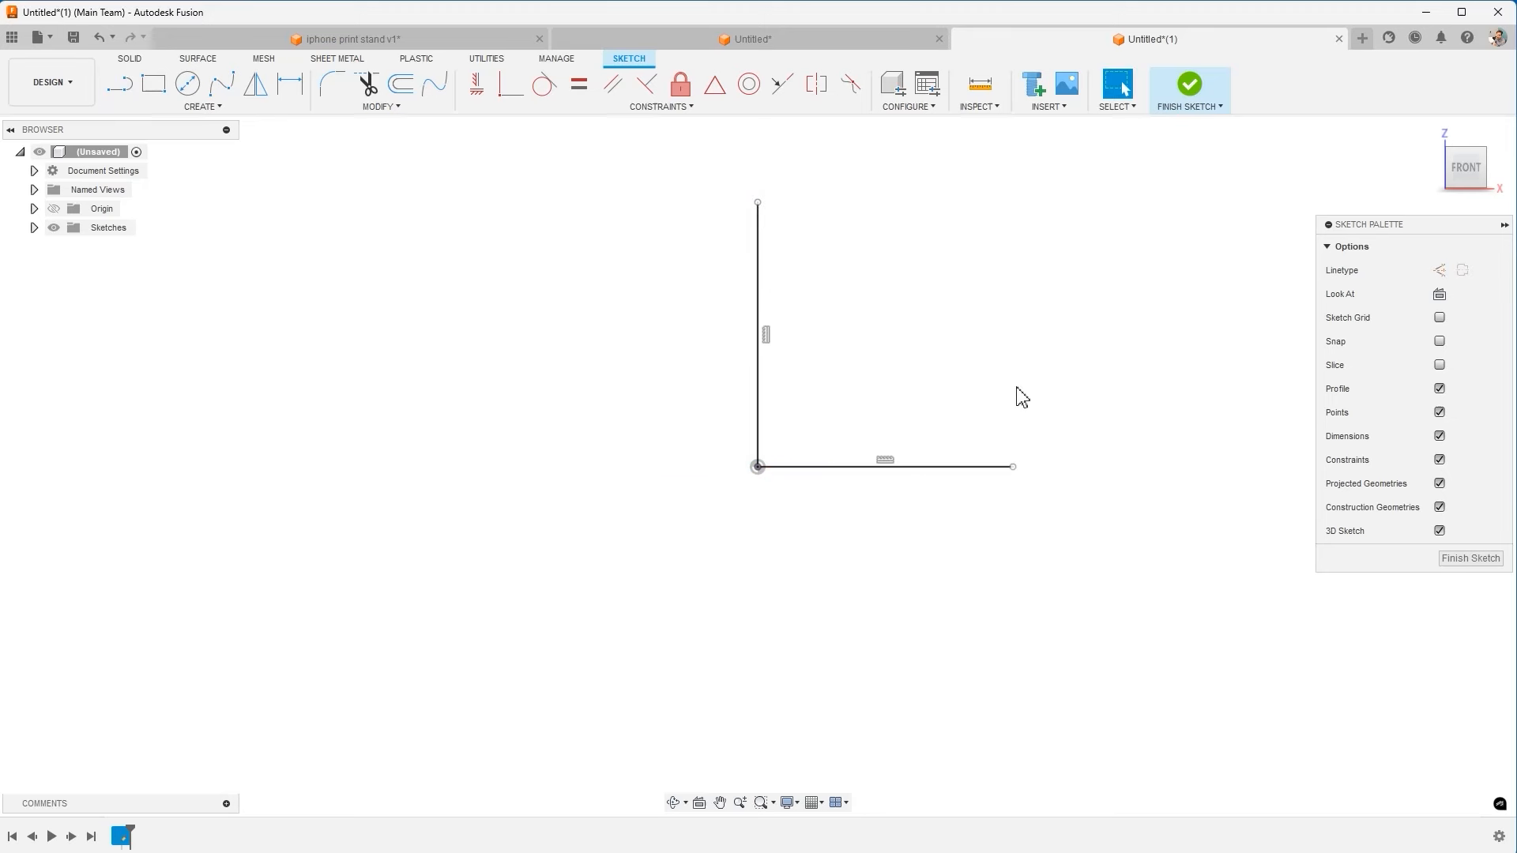
{"action": "type", "text": "of"}
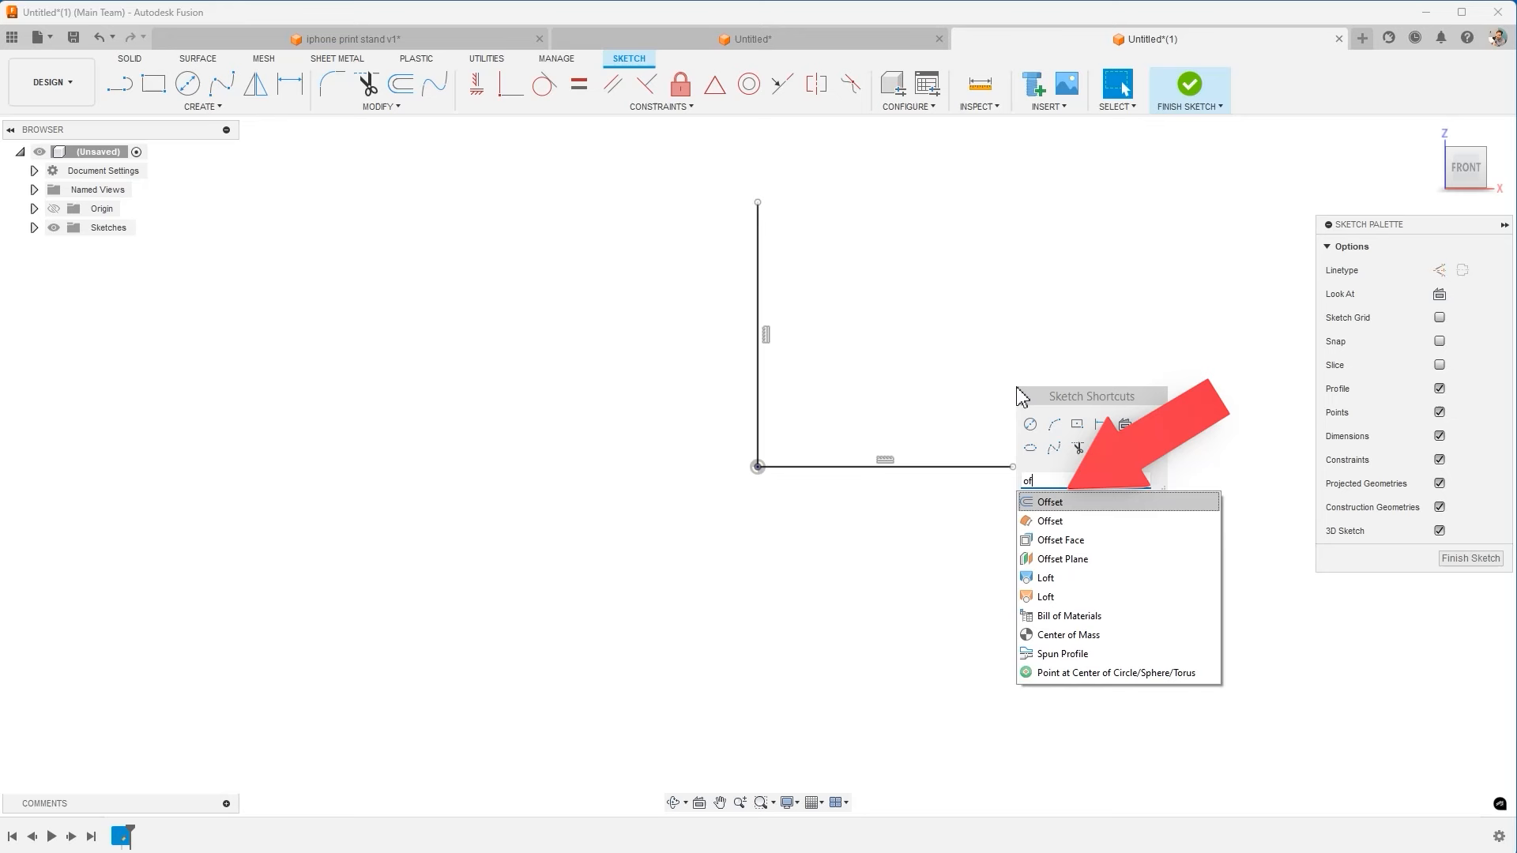
{"action": "left_click", "coordinate": [1050, 501]}
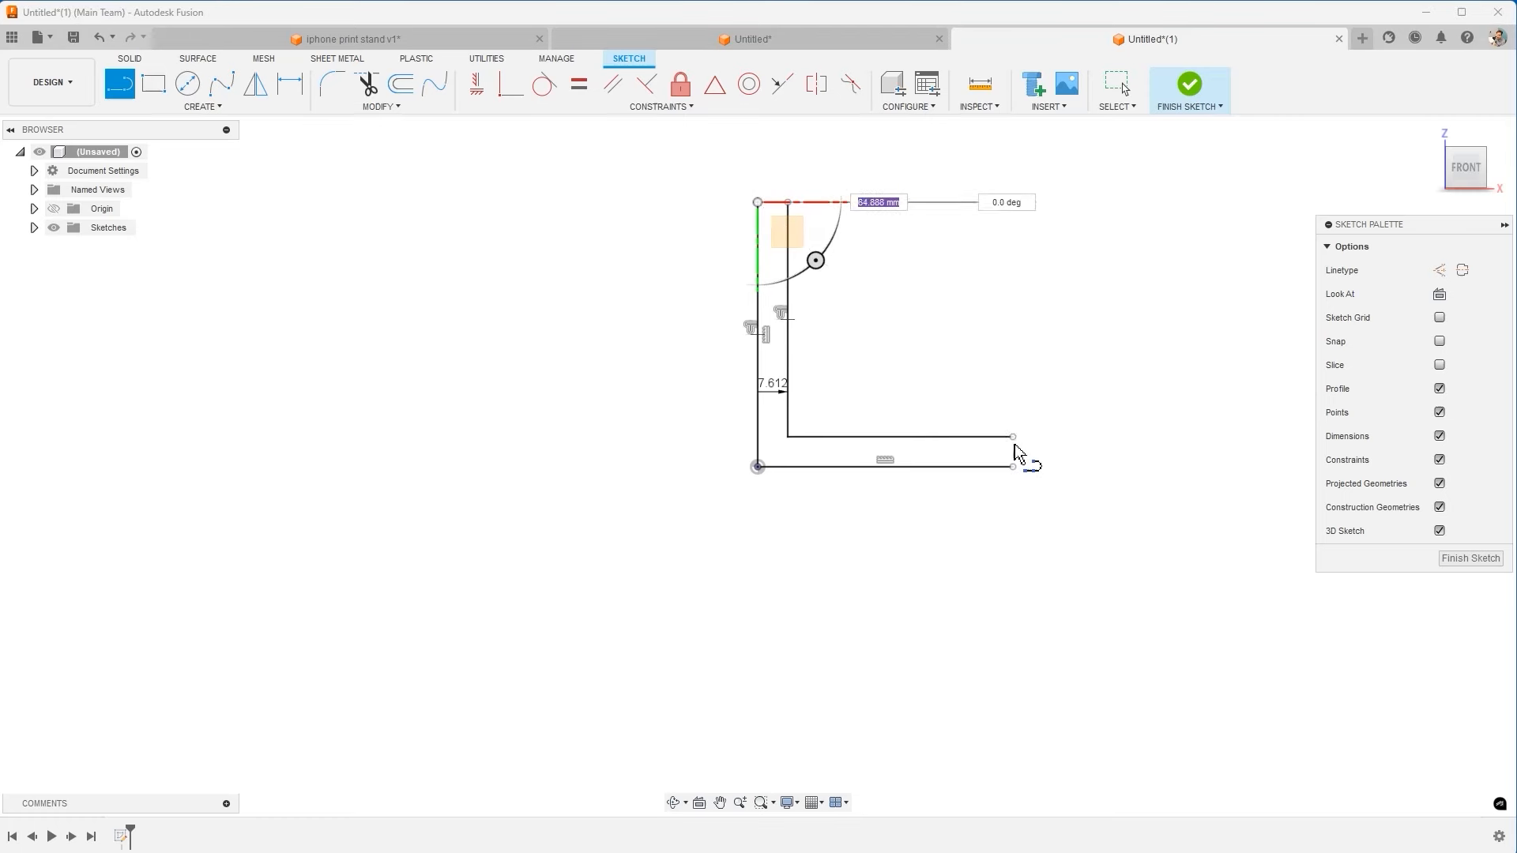
{"action": "left_click", "coordinate": [1189, 83]}
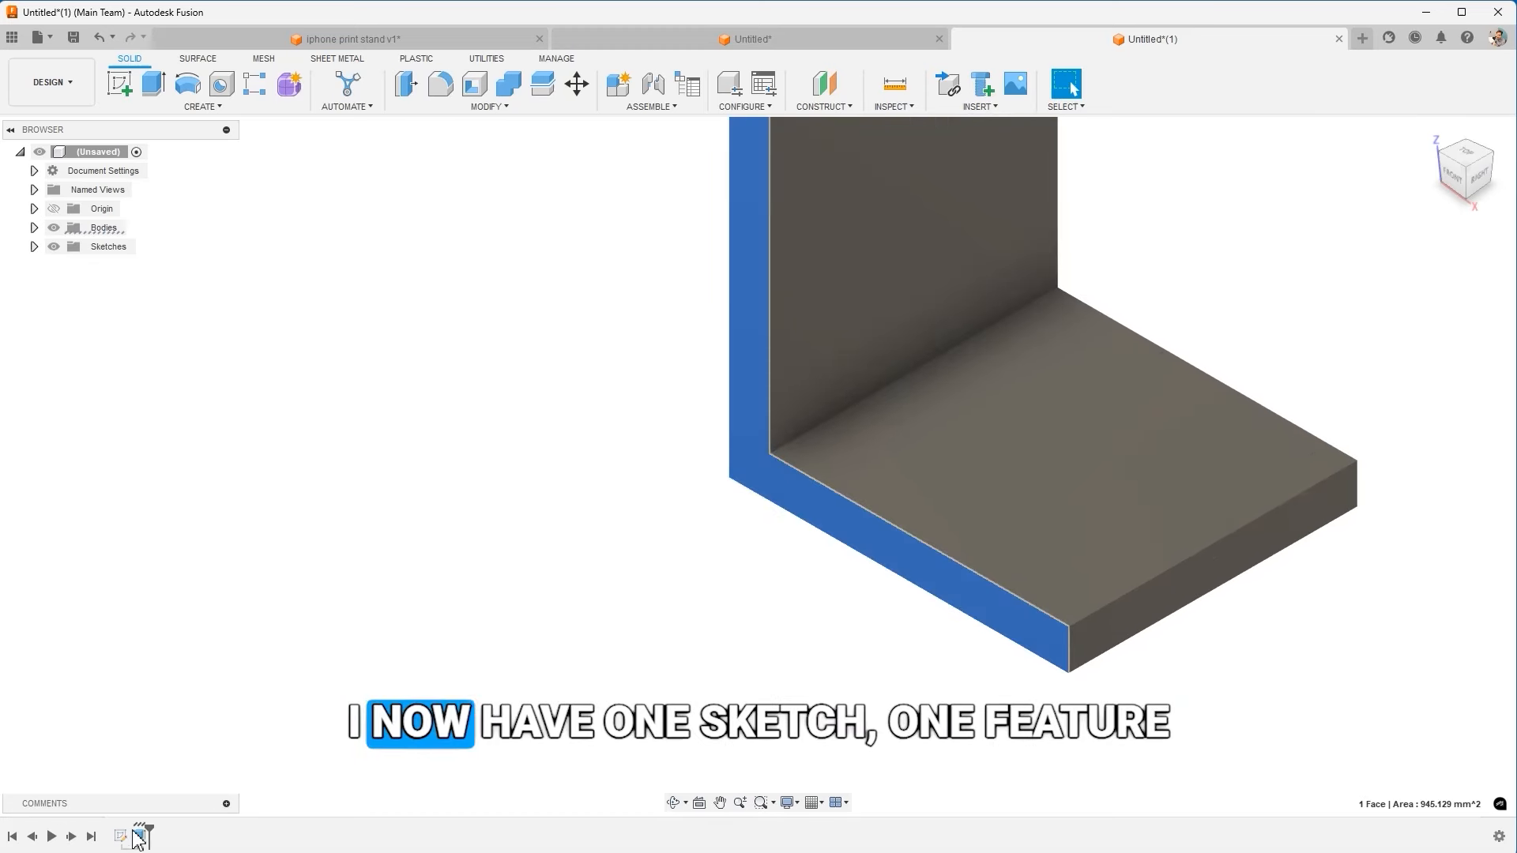
Reopen the L-shape's sketch for editing, then return to the iPhone stand design
{"action": "right_click", "coordinate": [108, 246]}
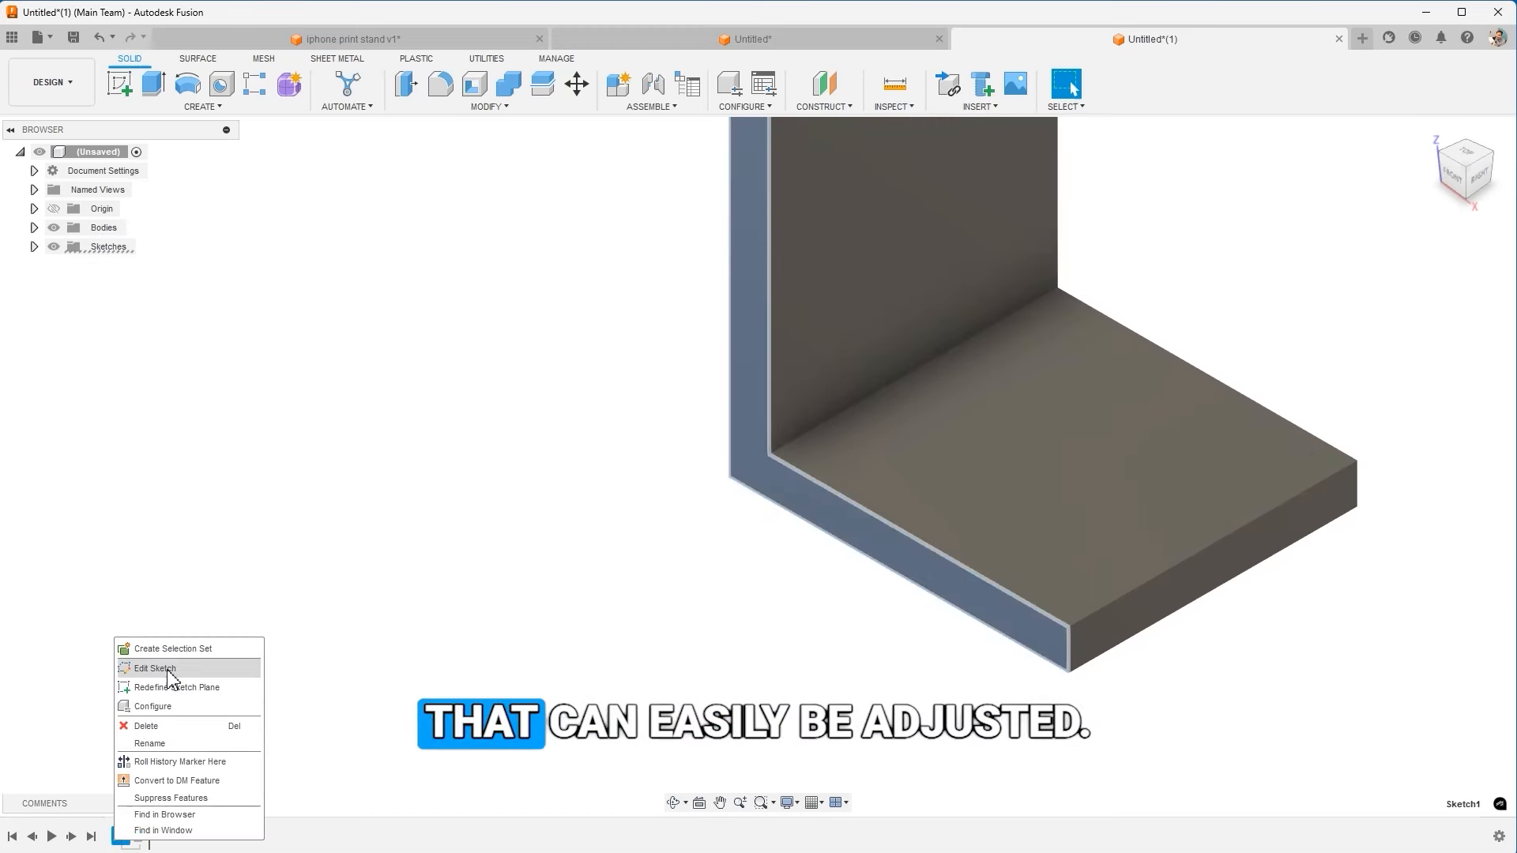
{"action": "left_click", "coordinate": [152, 667]}
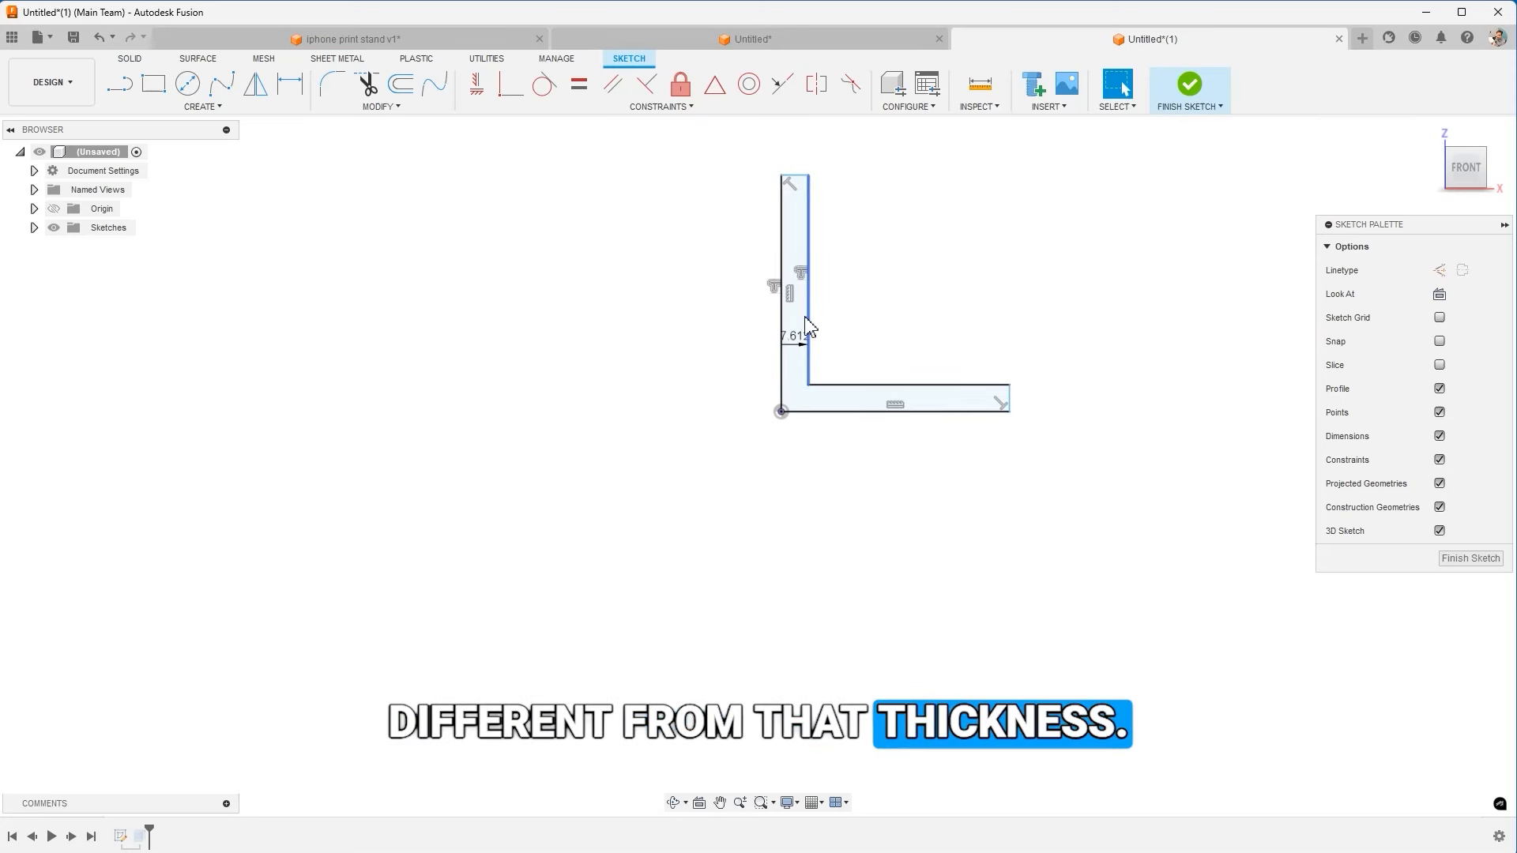
{"action": "left_click", "coordinate": [1189, 83]}
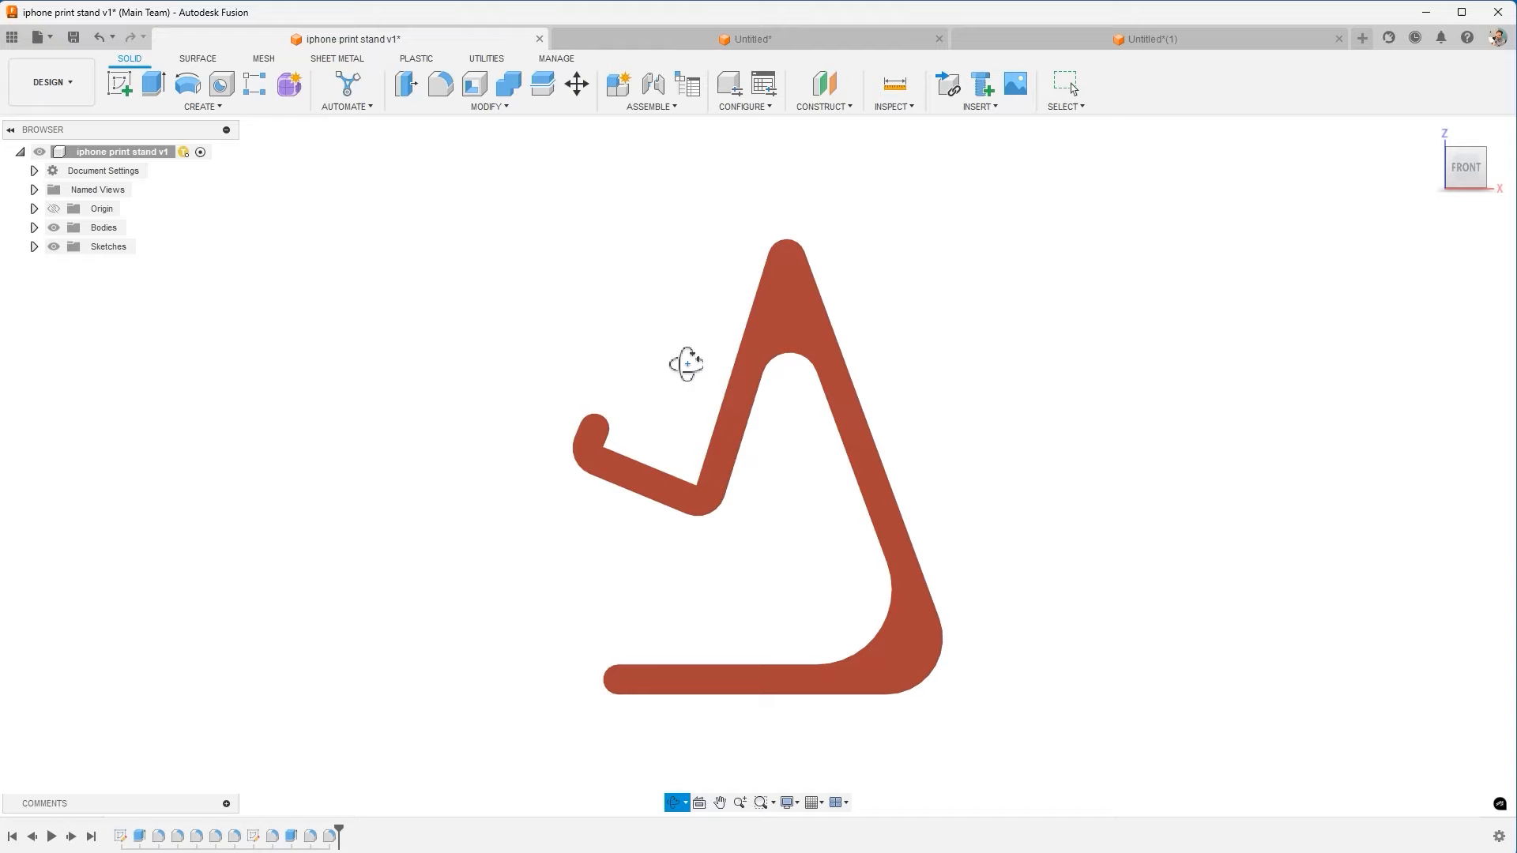
{"action": "left_click_drag", "start_coordinate": [686, 363], "coordinate": [863, 377]}
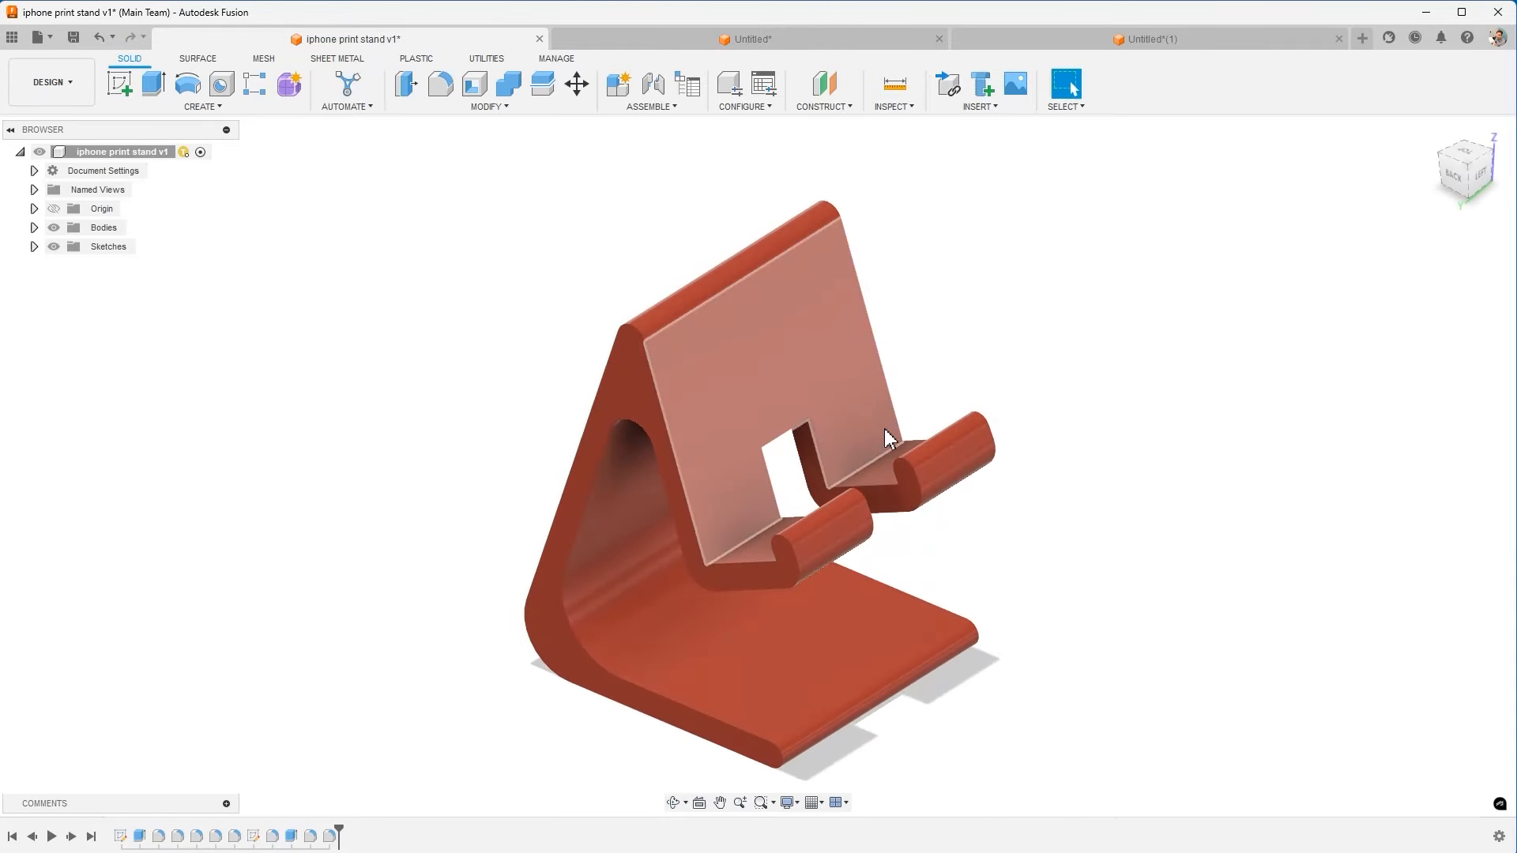
{"action": "left_click_drag", "start_coordinate": [890, 436], "coordinate": [1054, 421]}
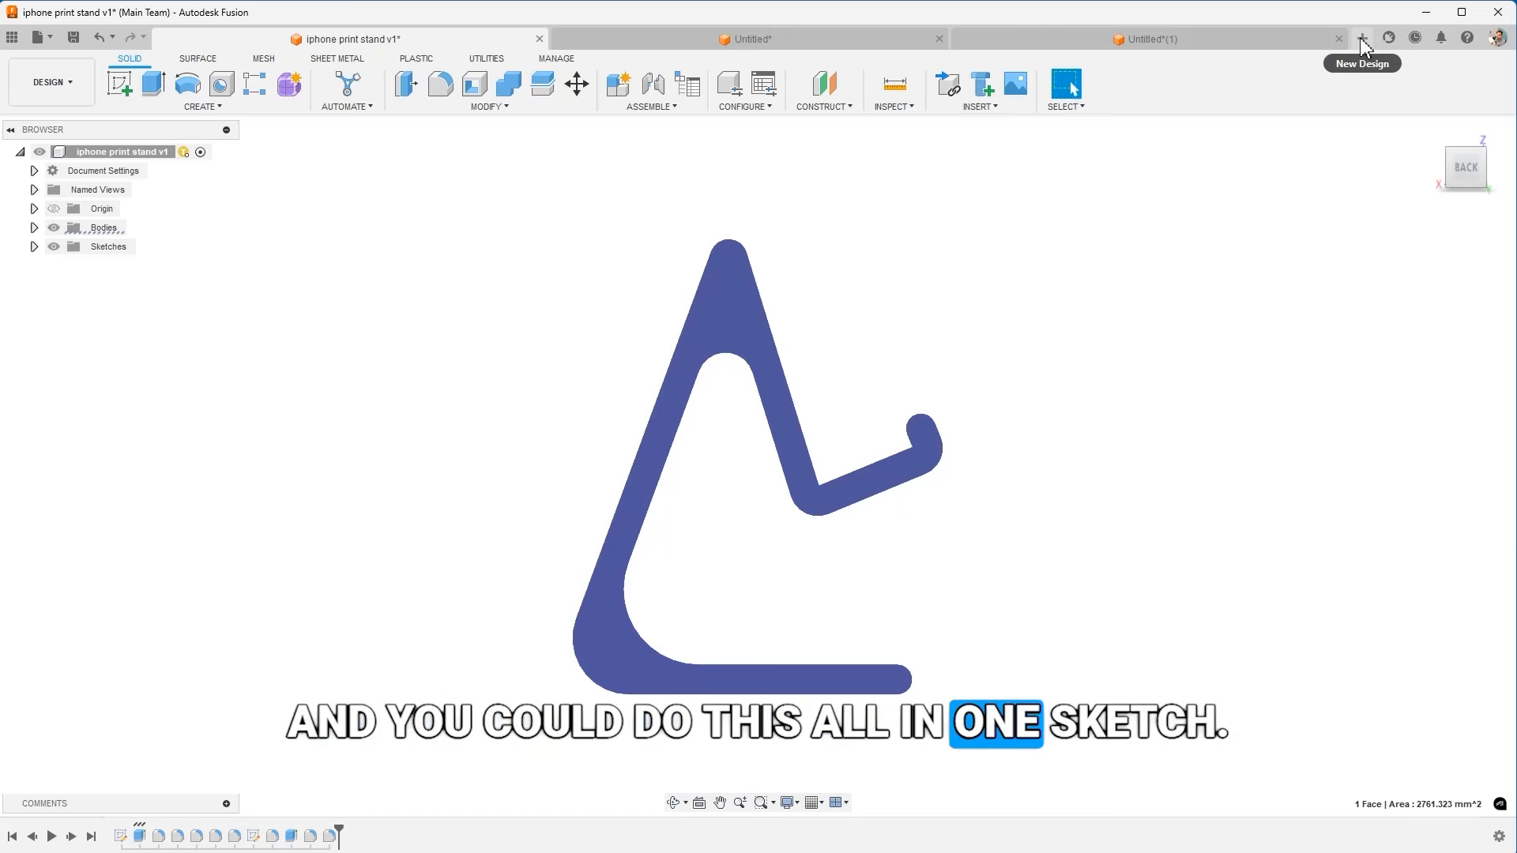
Open a new blank design and start a sketch in it
{"action": "left_click", "coordinate": [1361, 38]}
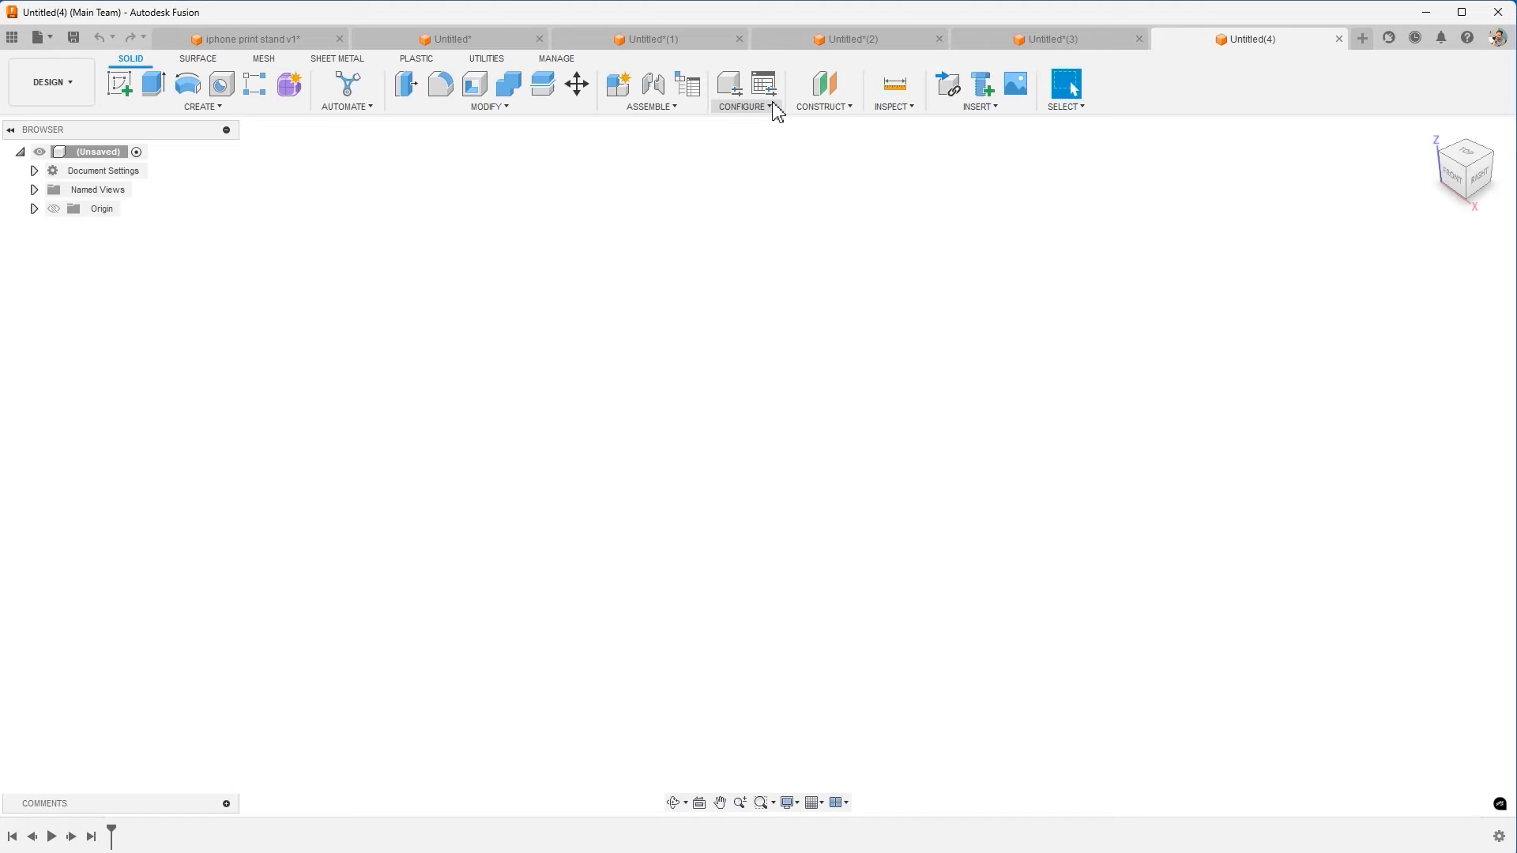
{"action": "left_click", "coordinate": [120, 83]}
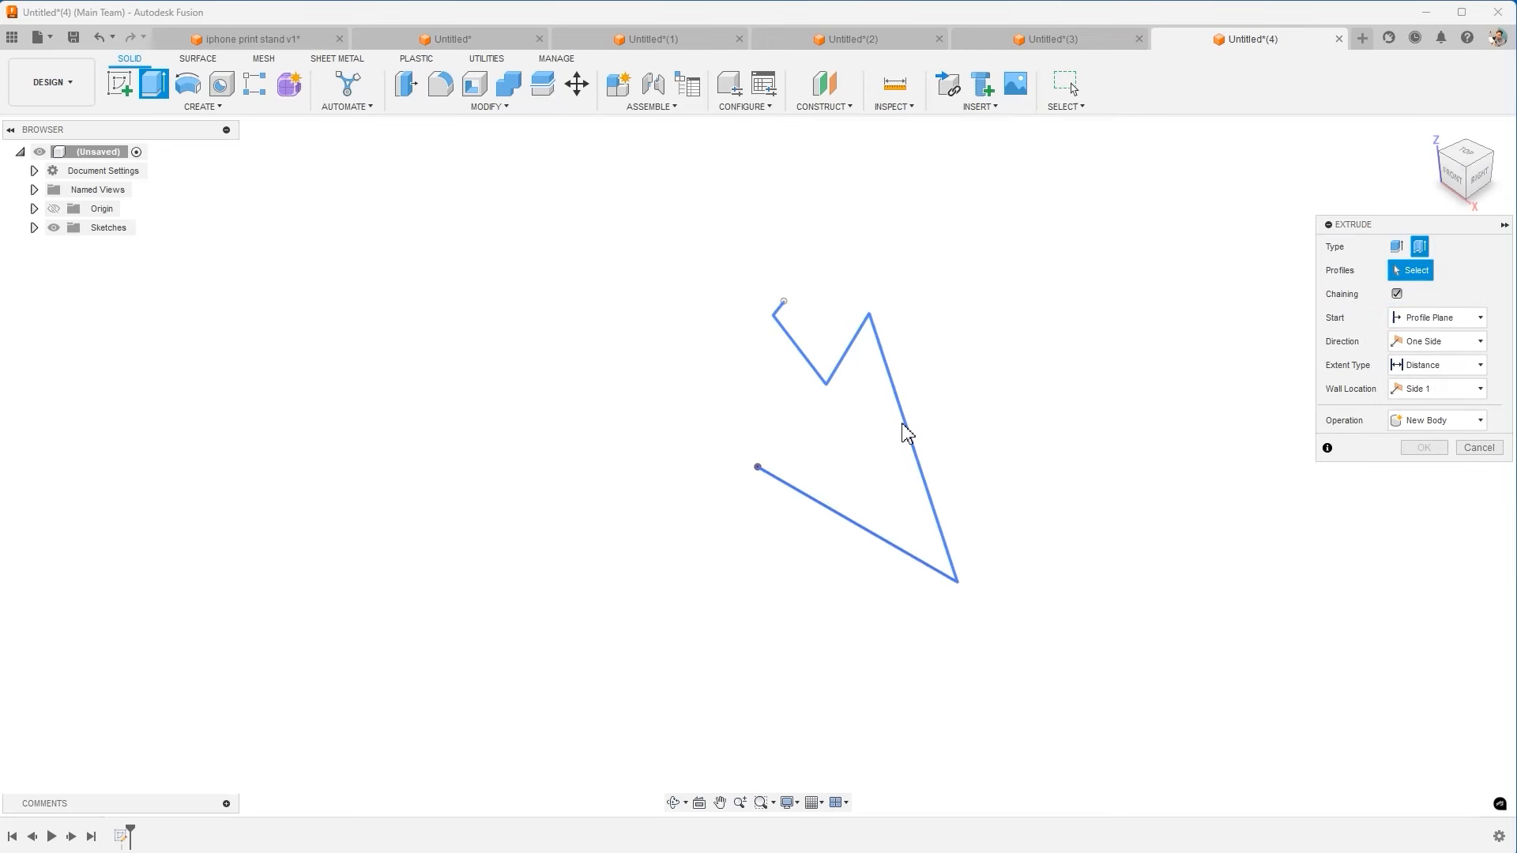
Select the zigzag outline as the profile for the thin extrusion
{"action": "left_click", "coordinate": [852, 378]}
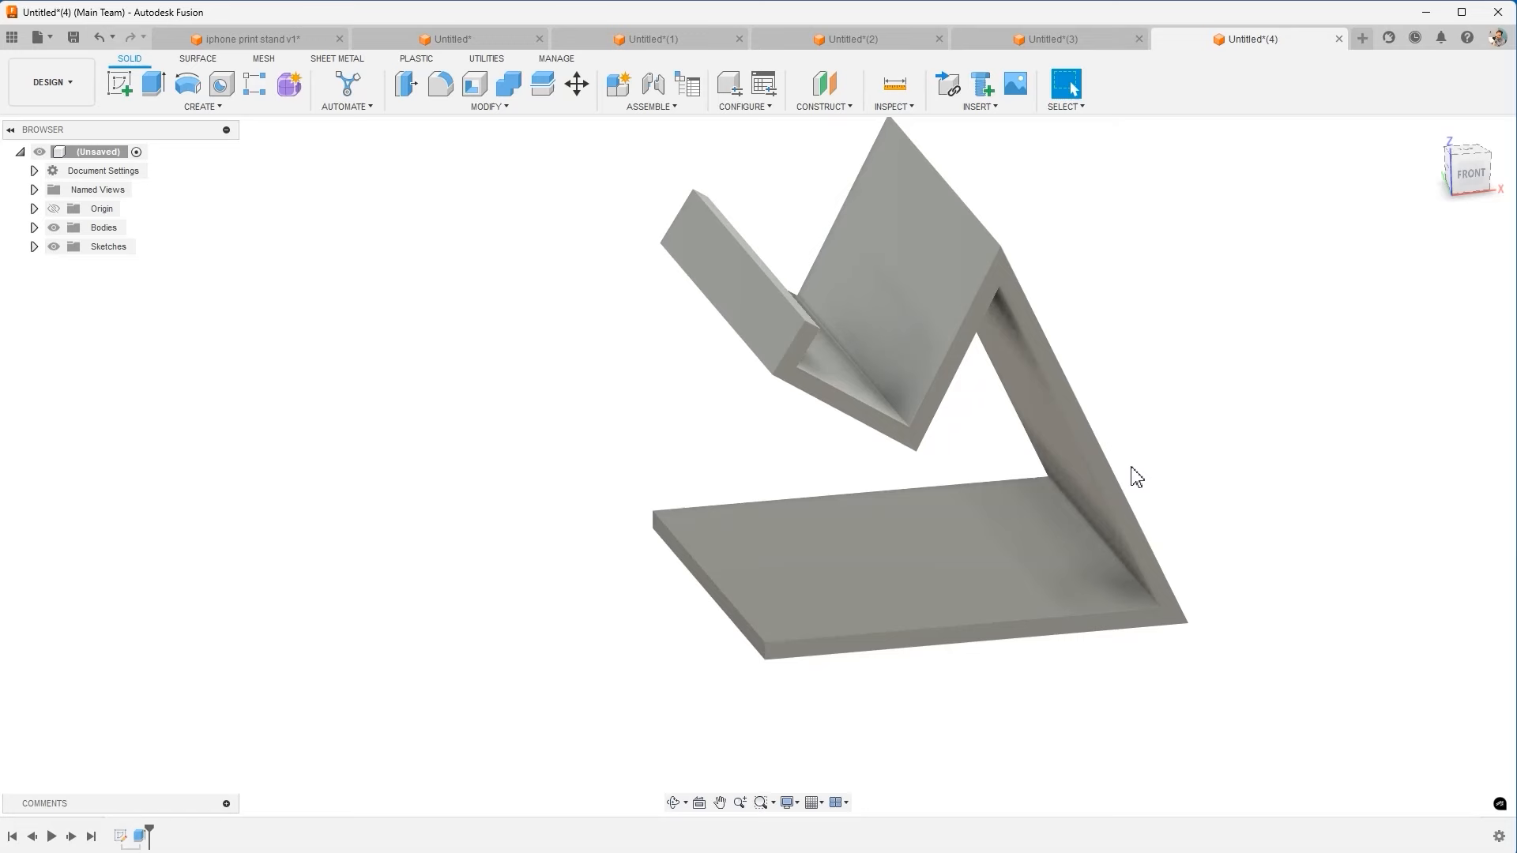
Fillet the base-to-support edge at 7.5 mm and a five-edge set at 2 mm
{"action": "left_click", "coordinate": [439, 84]}
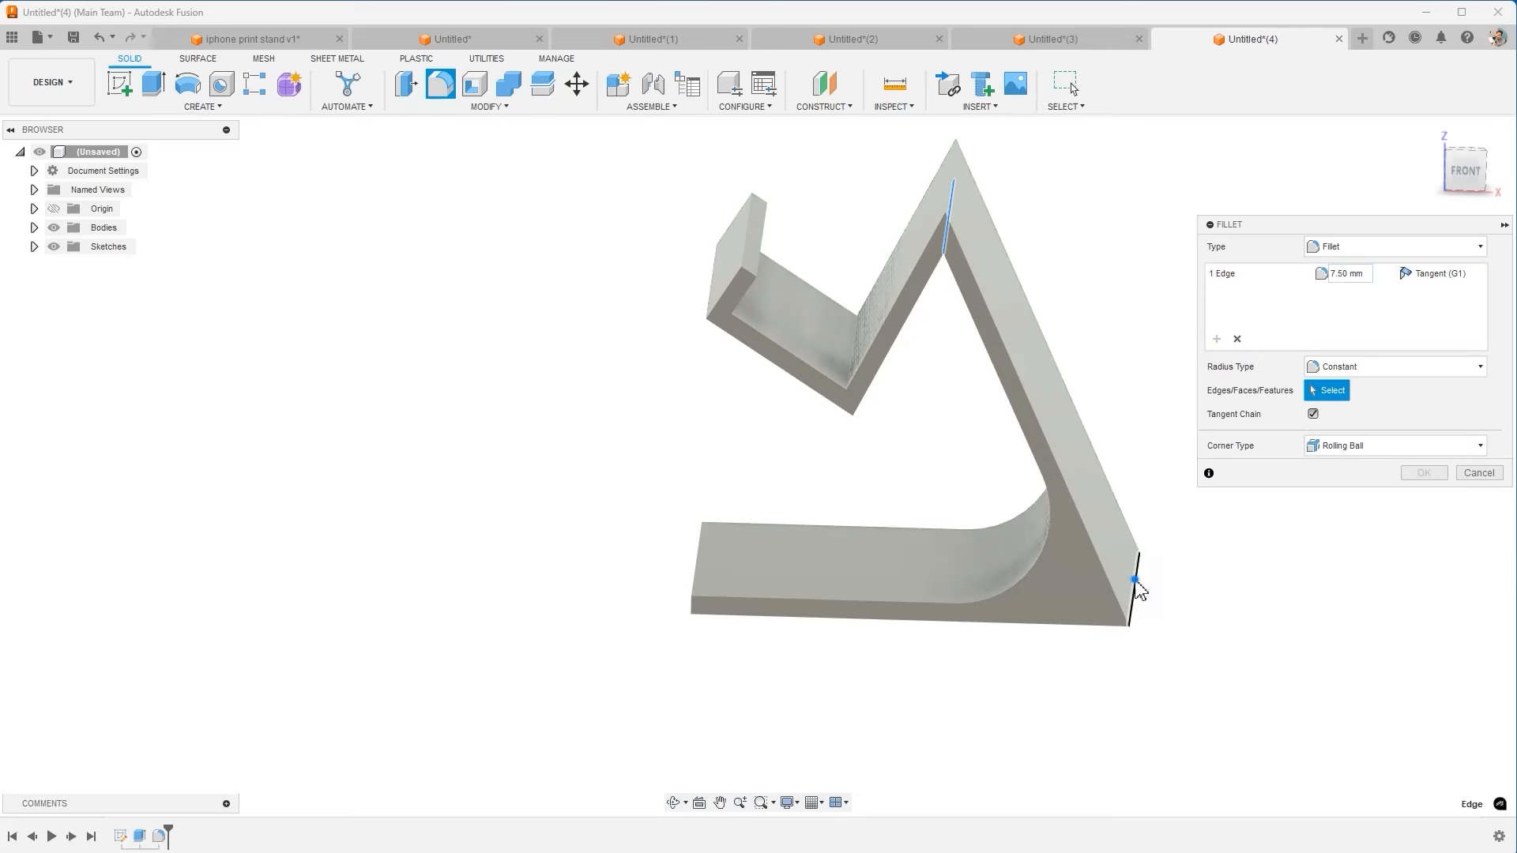
{"action": "left_click", "coordinate": [1133, 578]}
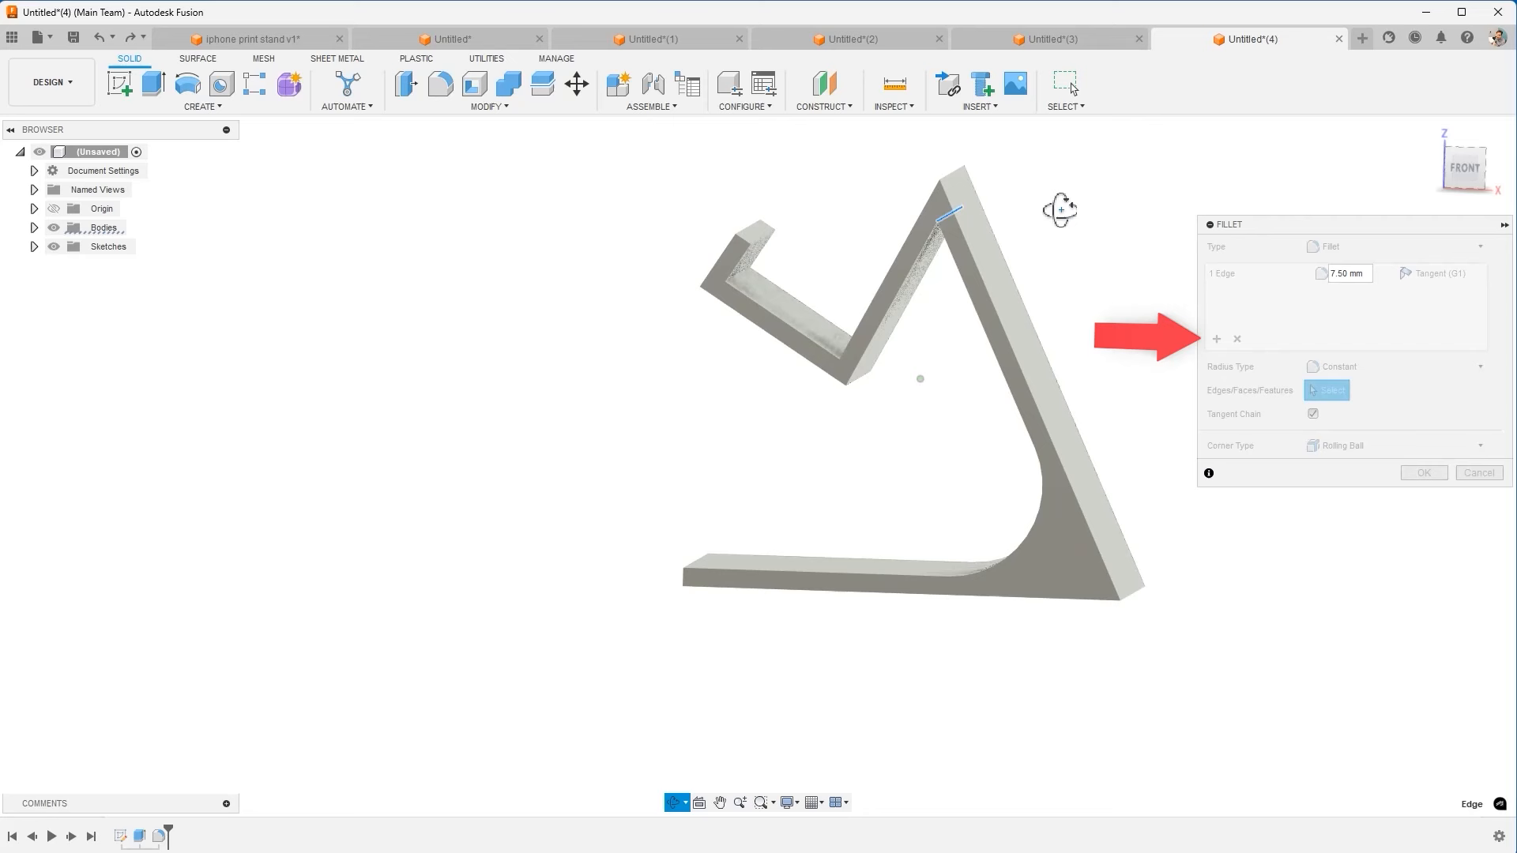
{"action": "left_click", "coordinate": [953, 184]}
{"action": "type", "text": "2"}
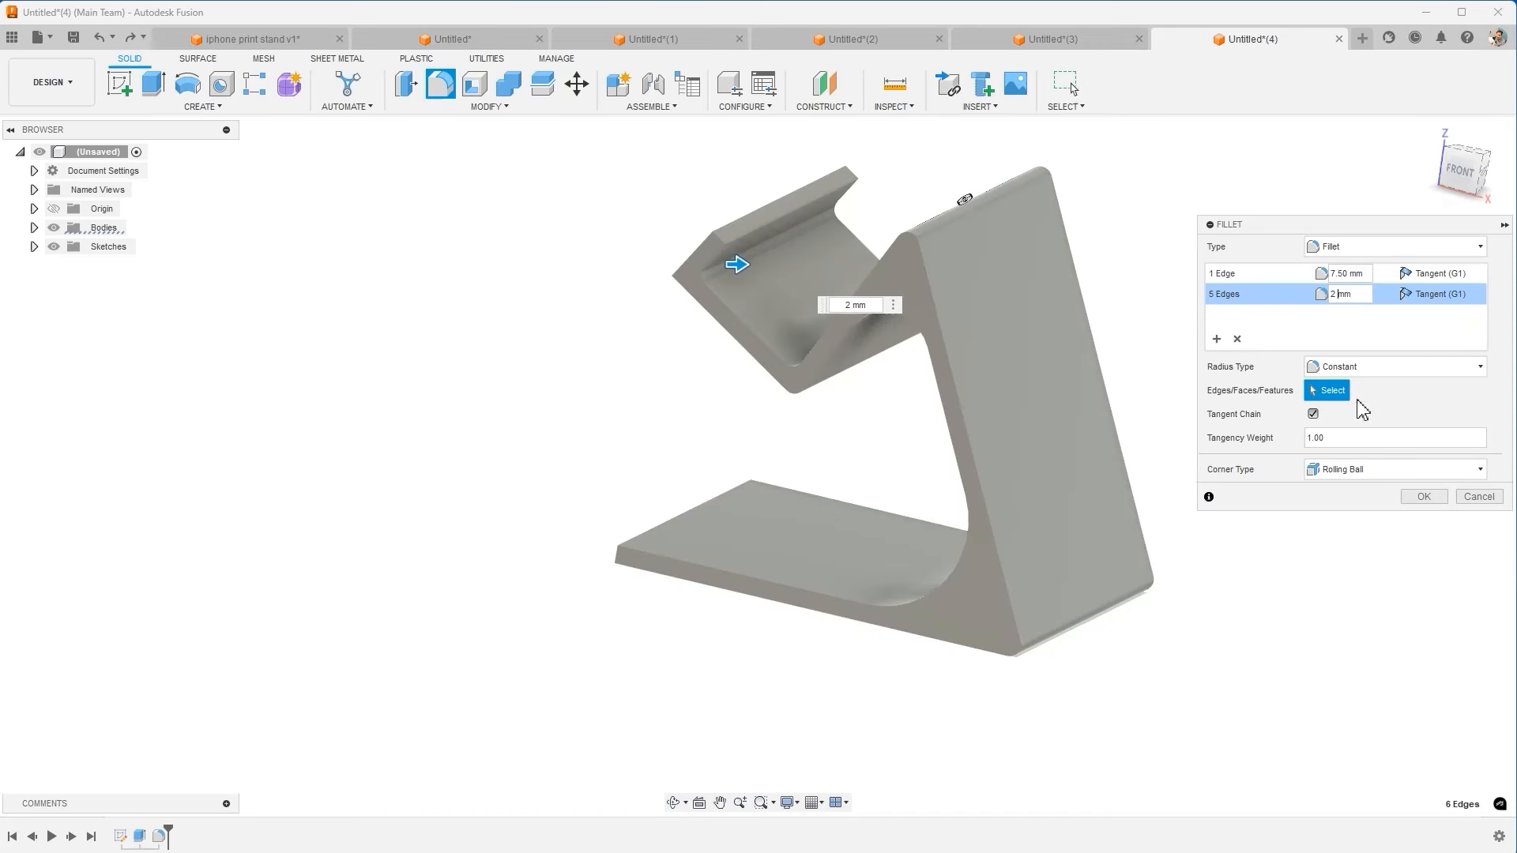
{"action": "left_click", "coordinate": [1423, 496]}
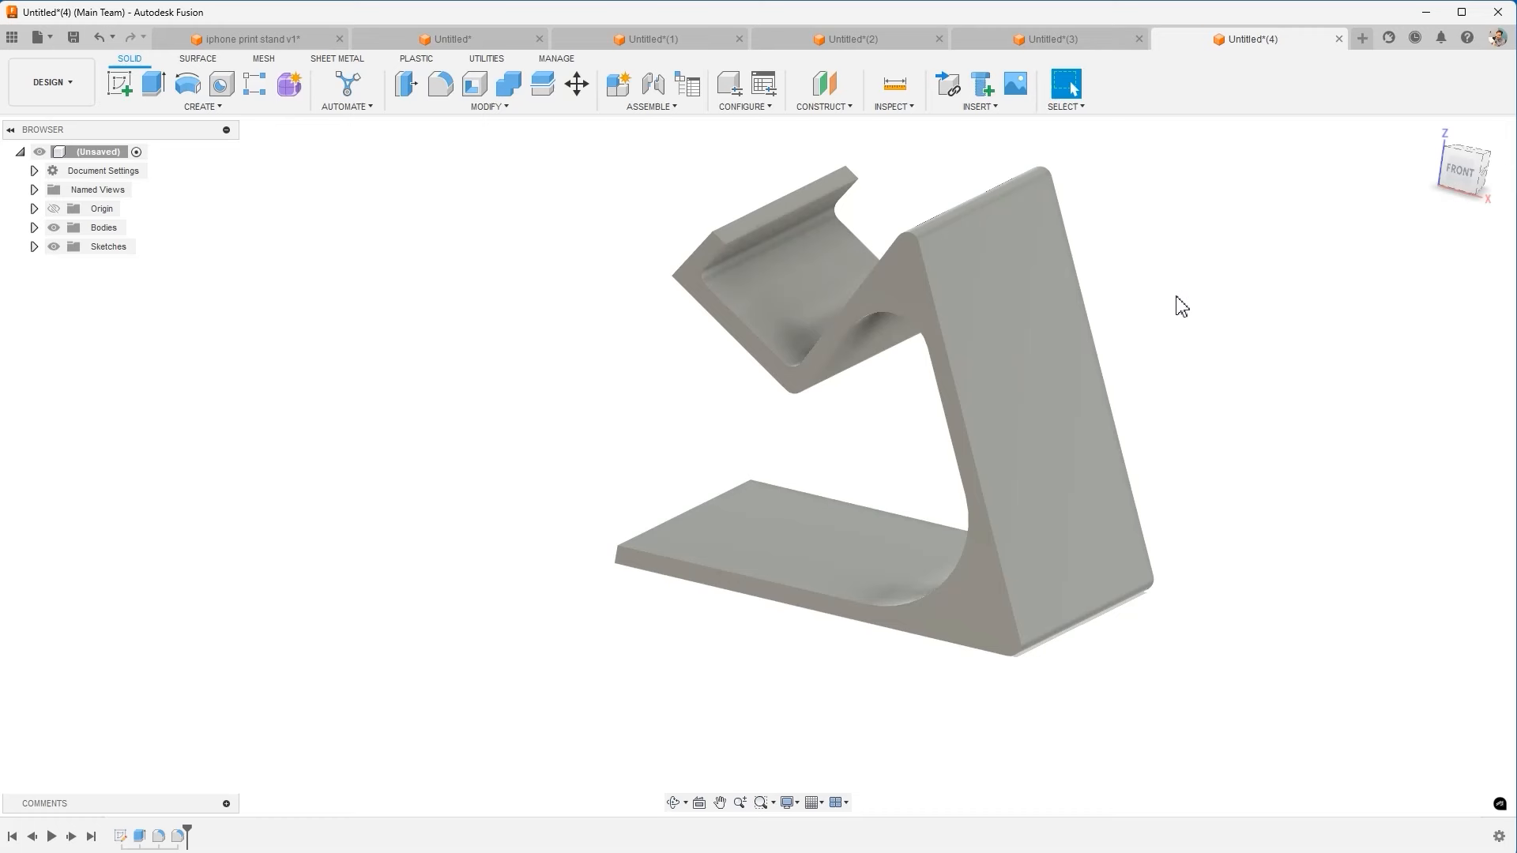
Start a full round fillet with the phone lip and base plate top faces as centers
{"action": "left_click", "coordinate": [439, 84]}
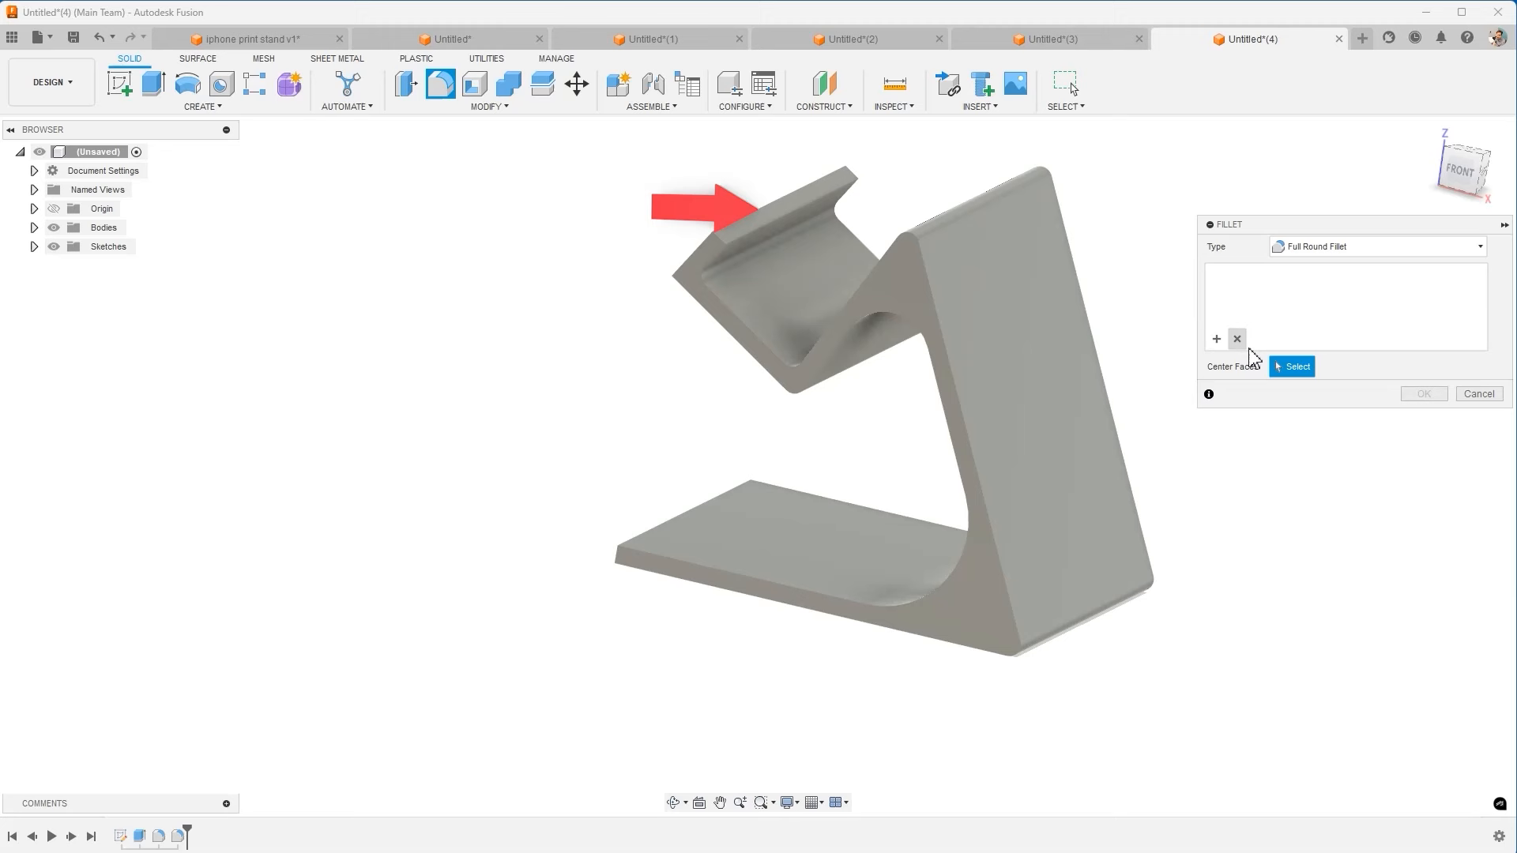
{"action": "left_click", "coordinate": [807, 202]}
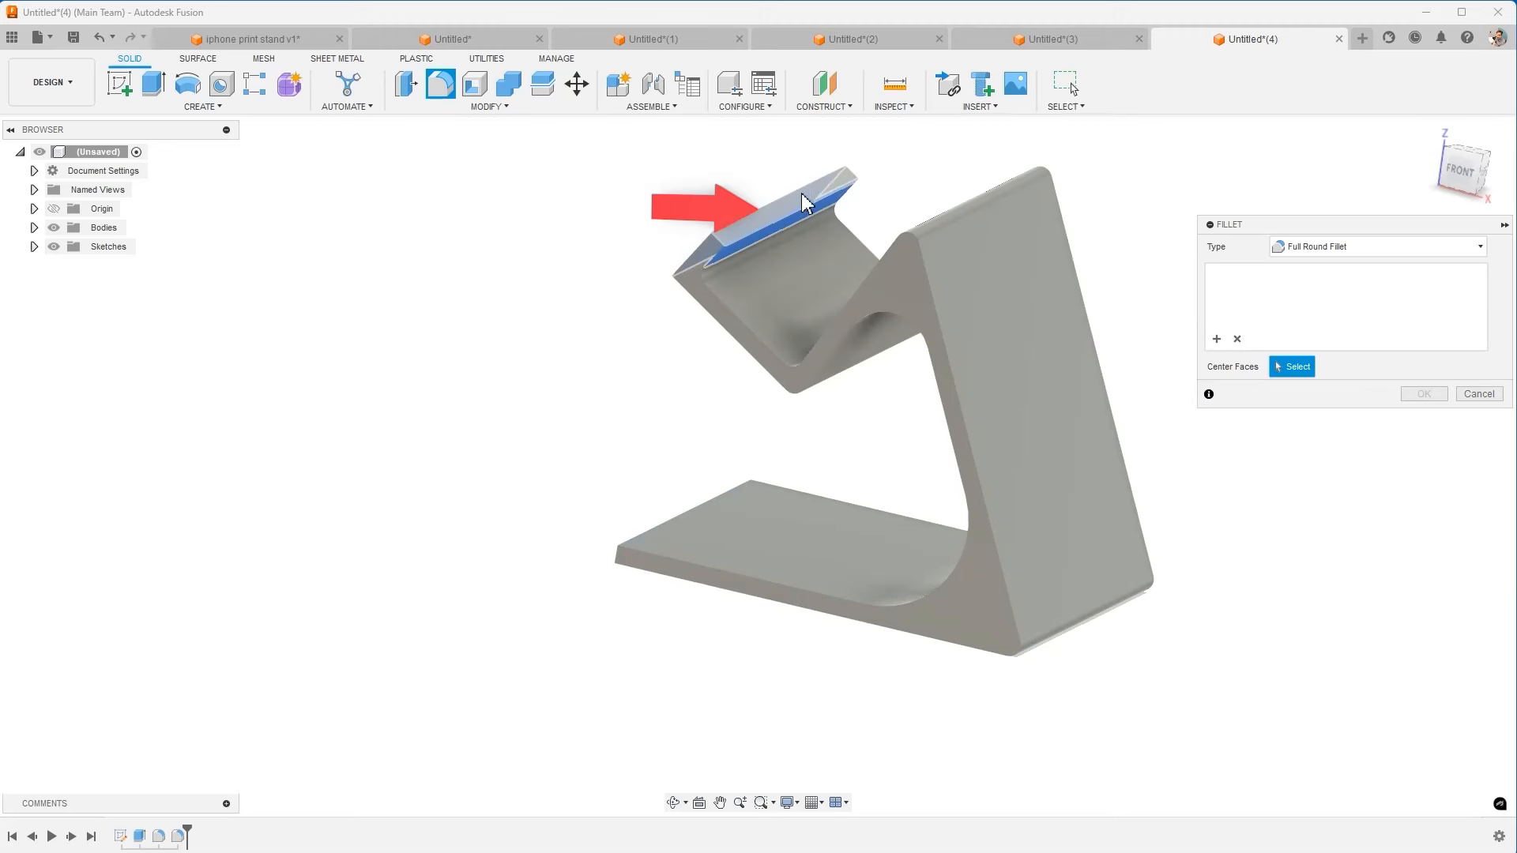
{"action": "left_click", "coordinate": [774, 212]}
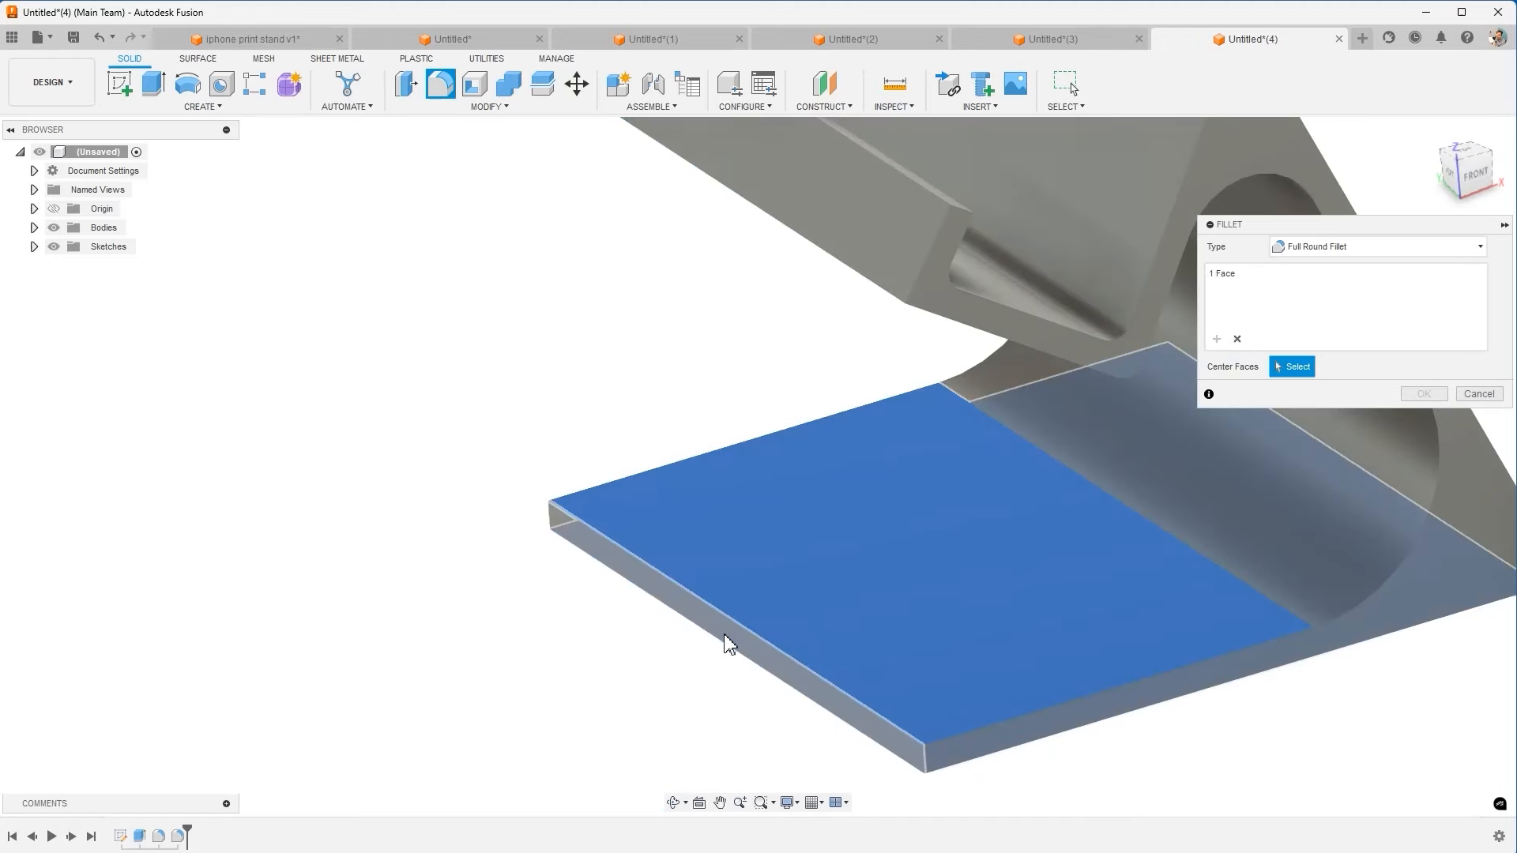
{"action": "left_click", "coordinate": [919, 484]}
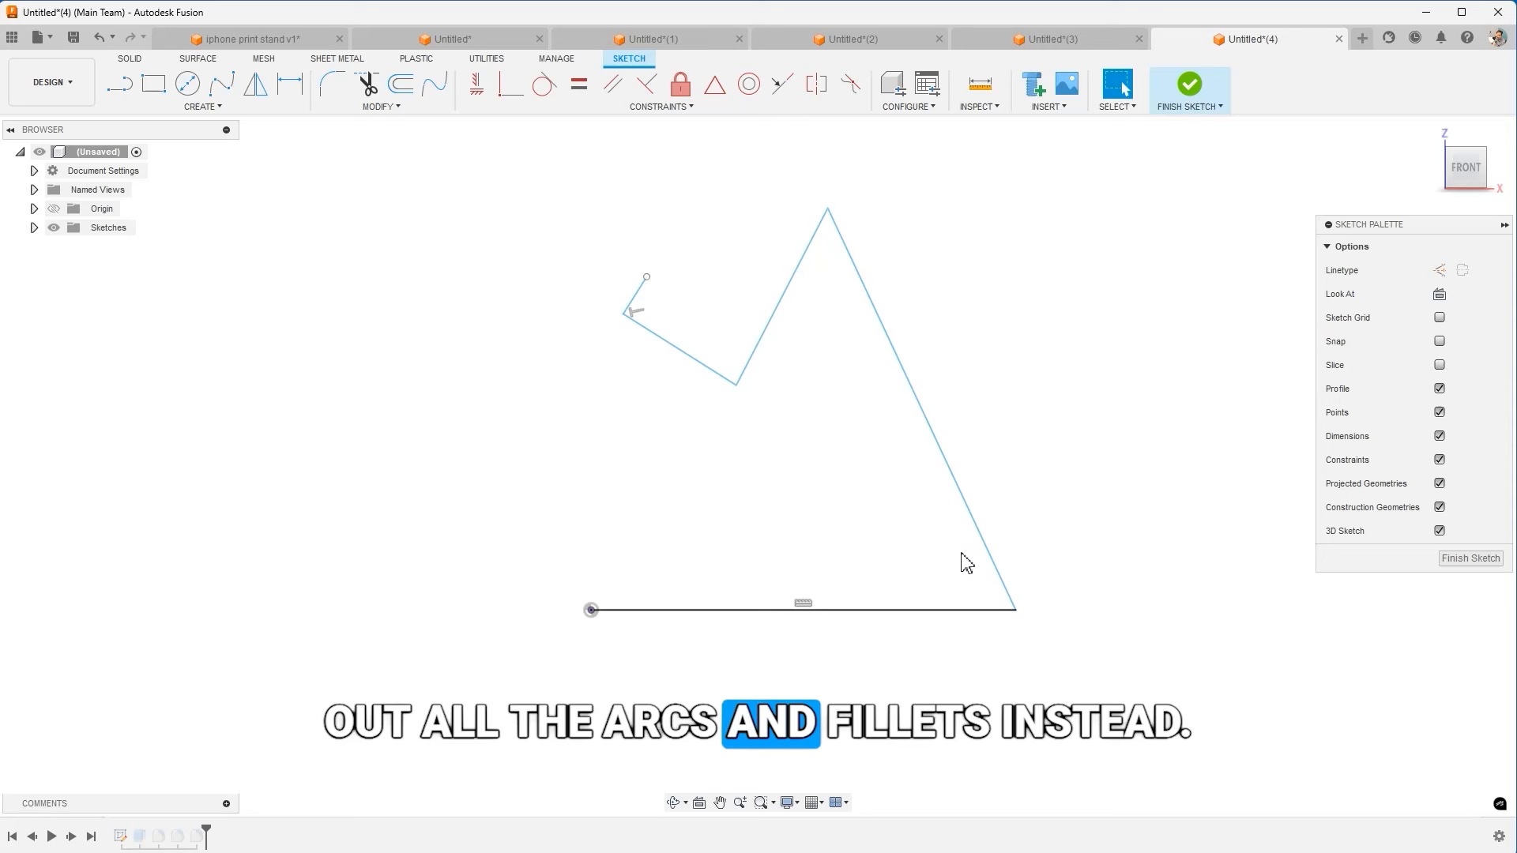
Roll the timeline back to Sketch1 and start extruding its outline profile
{"action": "left_click", "coordinate": [1188, 83]}
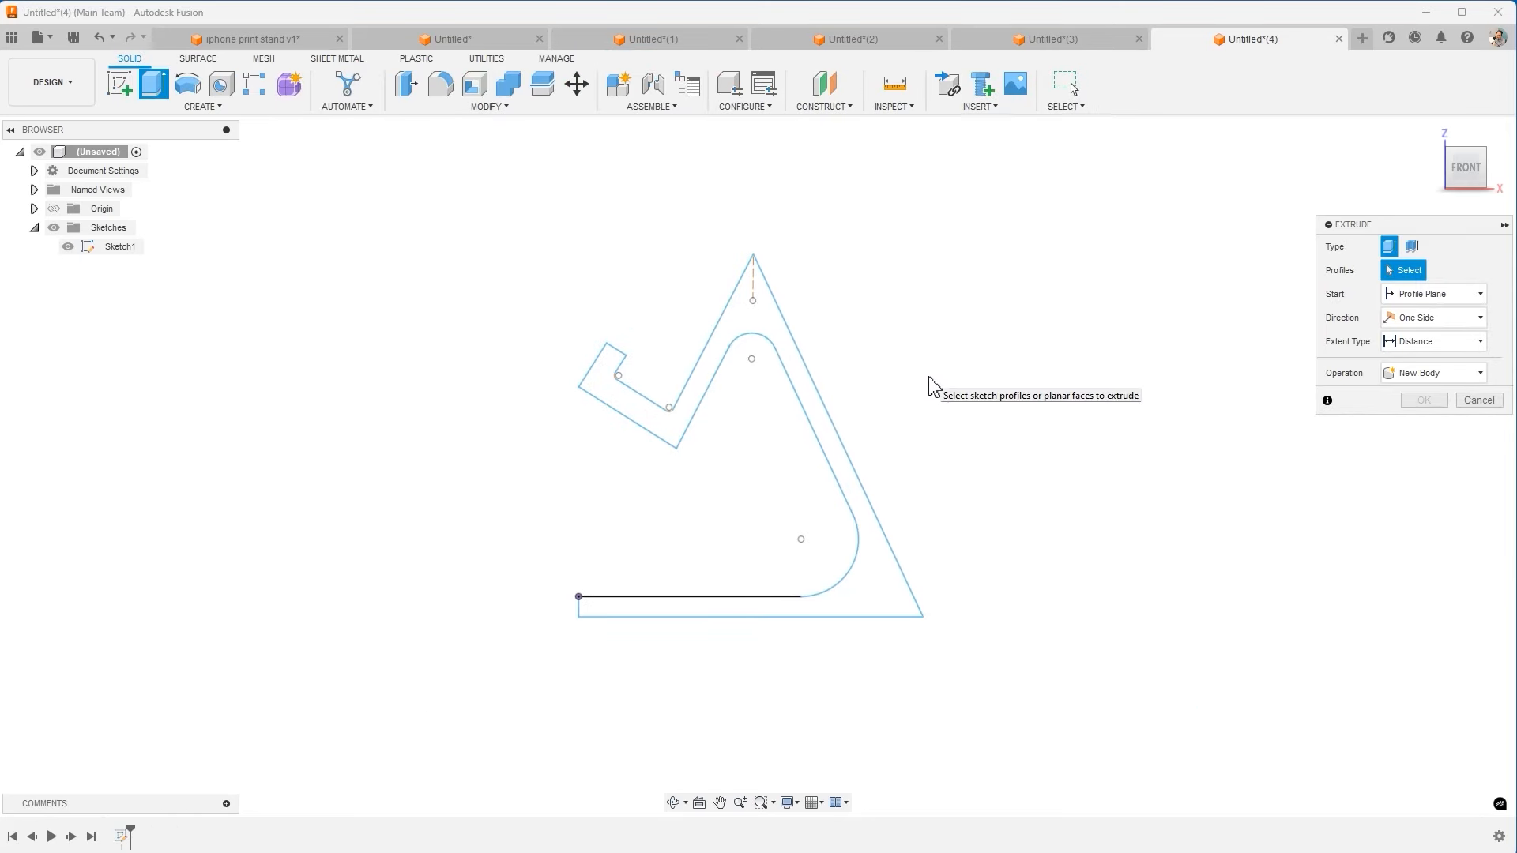
{"action": "mouse_move", "coordinate": [864, 593]}
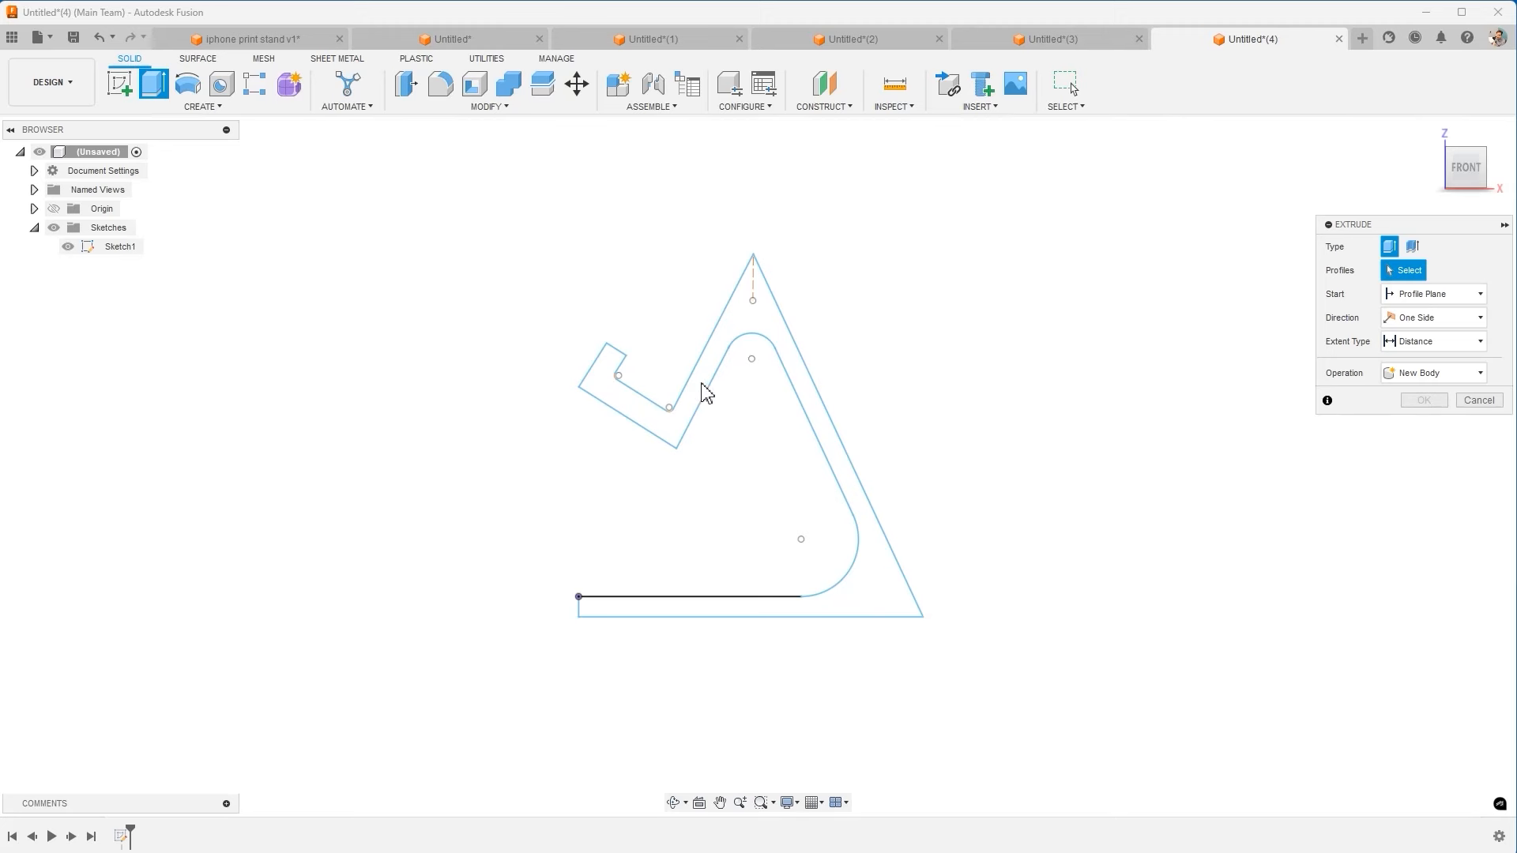
{"action": "mouse_move", "coordinate": [970, 351]}
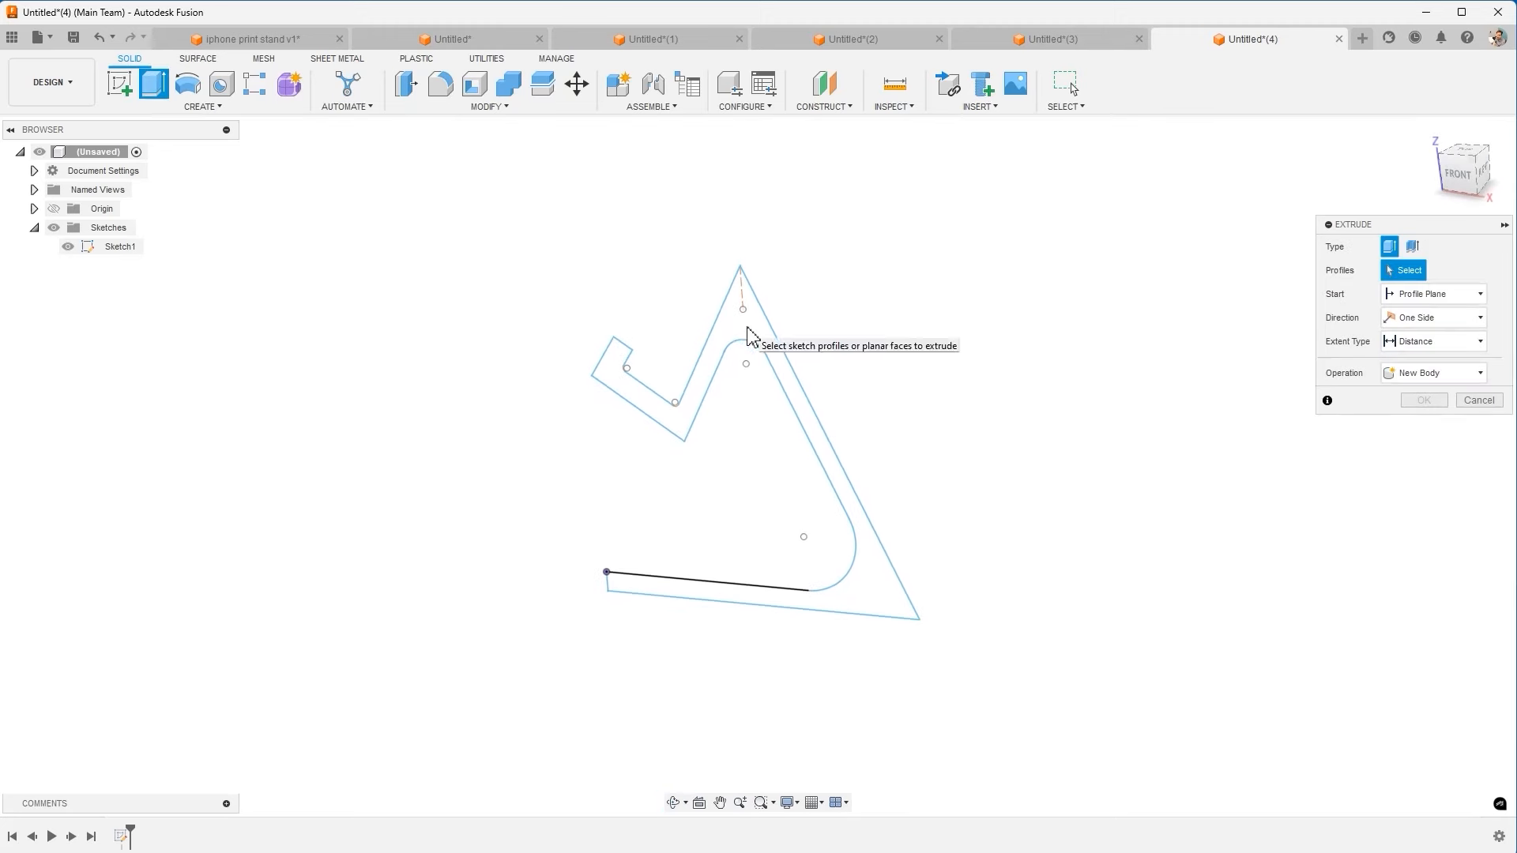
Cancel the pending extrusion and make Sketch1 visible again
{"action": "left_click", "coordinate": [1477, 399]}
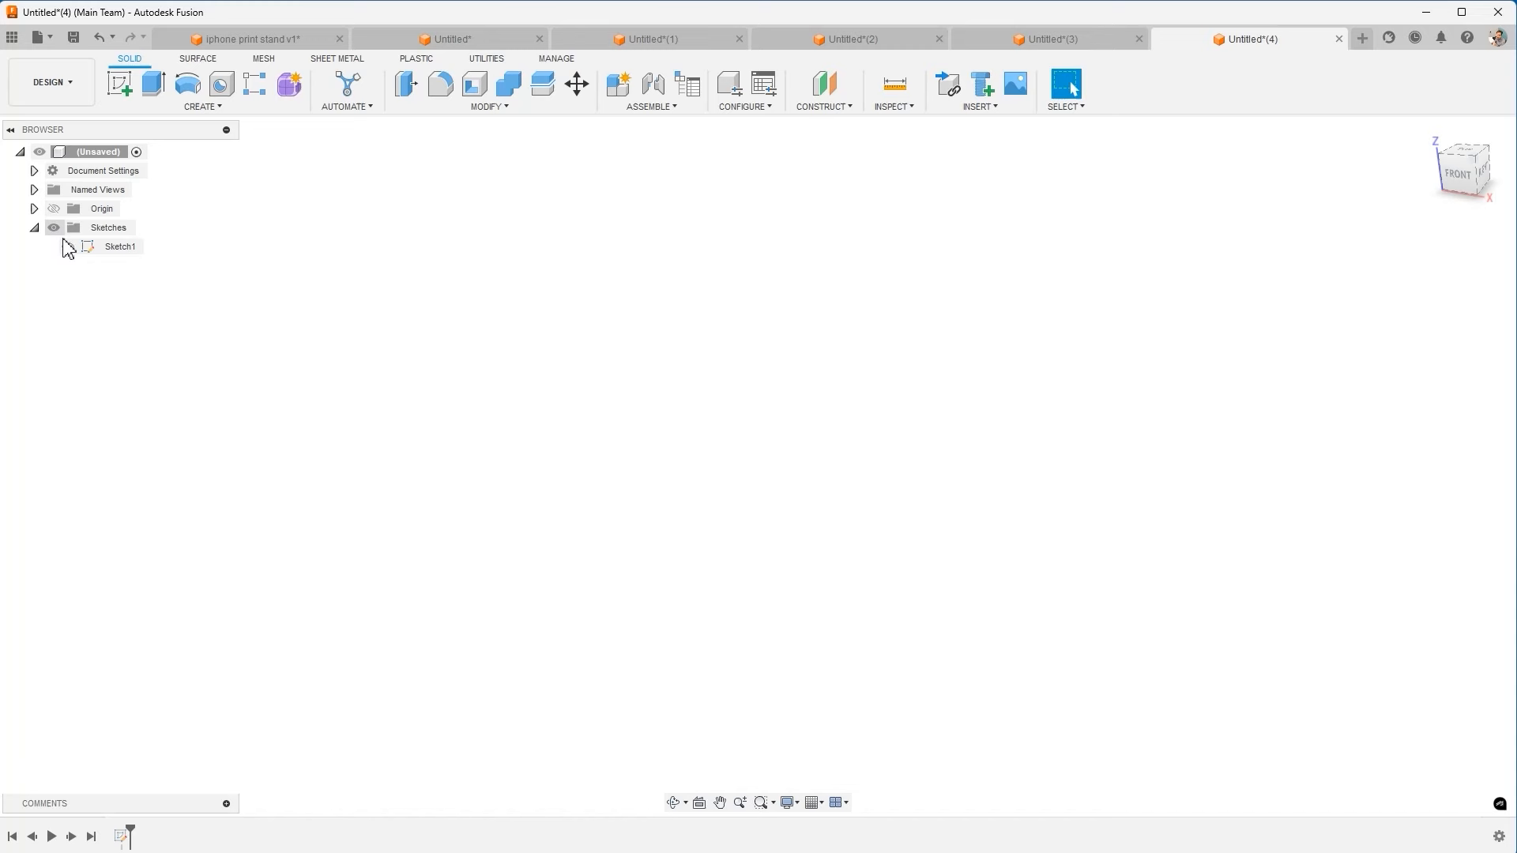
{"action": "left_click", "coordinate": [68, 246]}
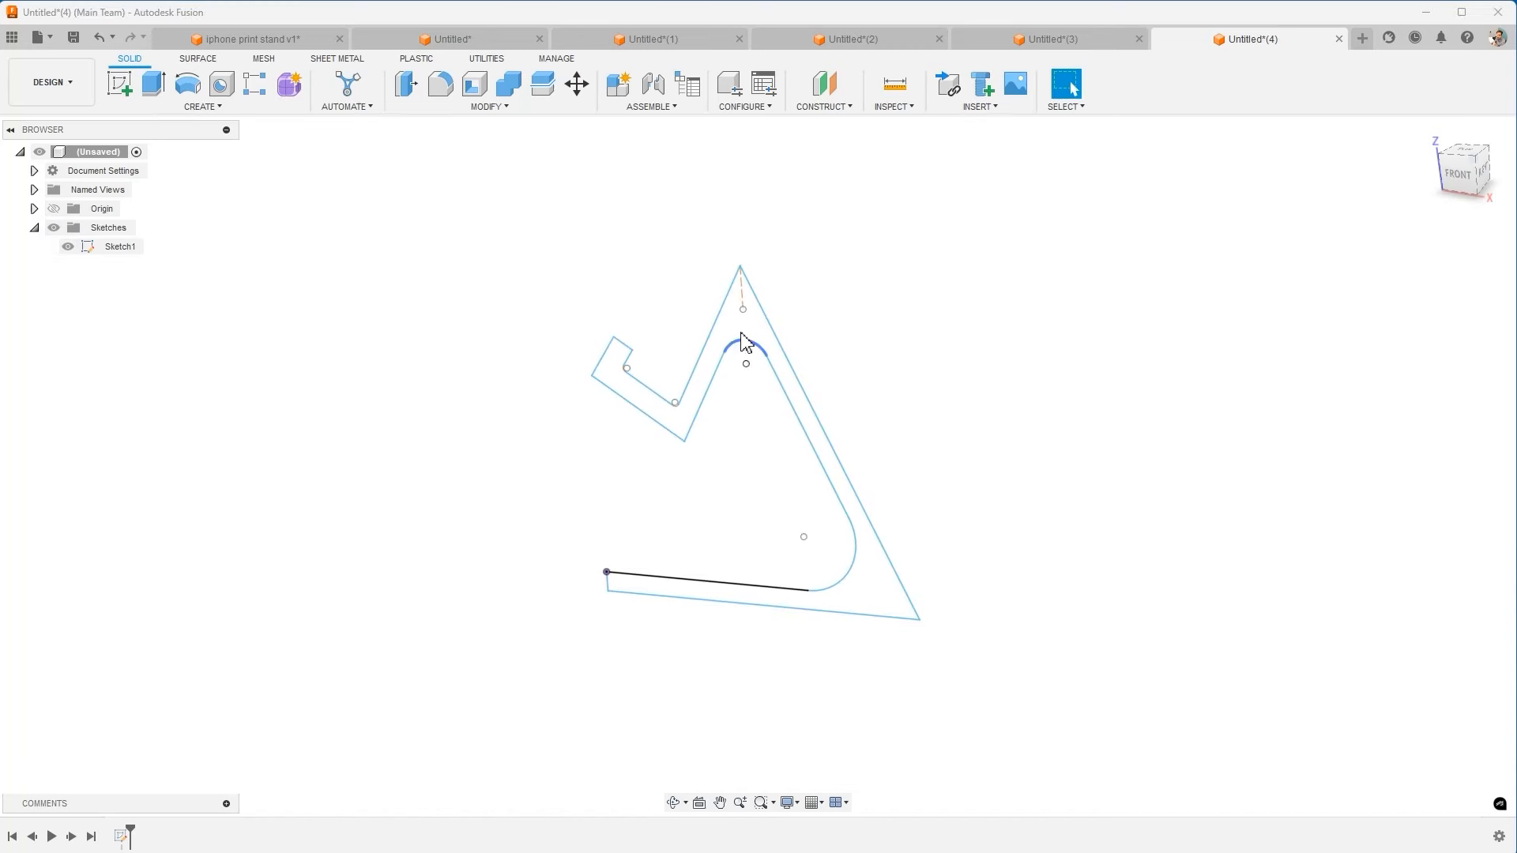
{"action": "mouse_move", "coordinate": [898, 357]}
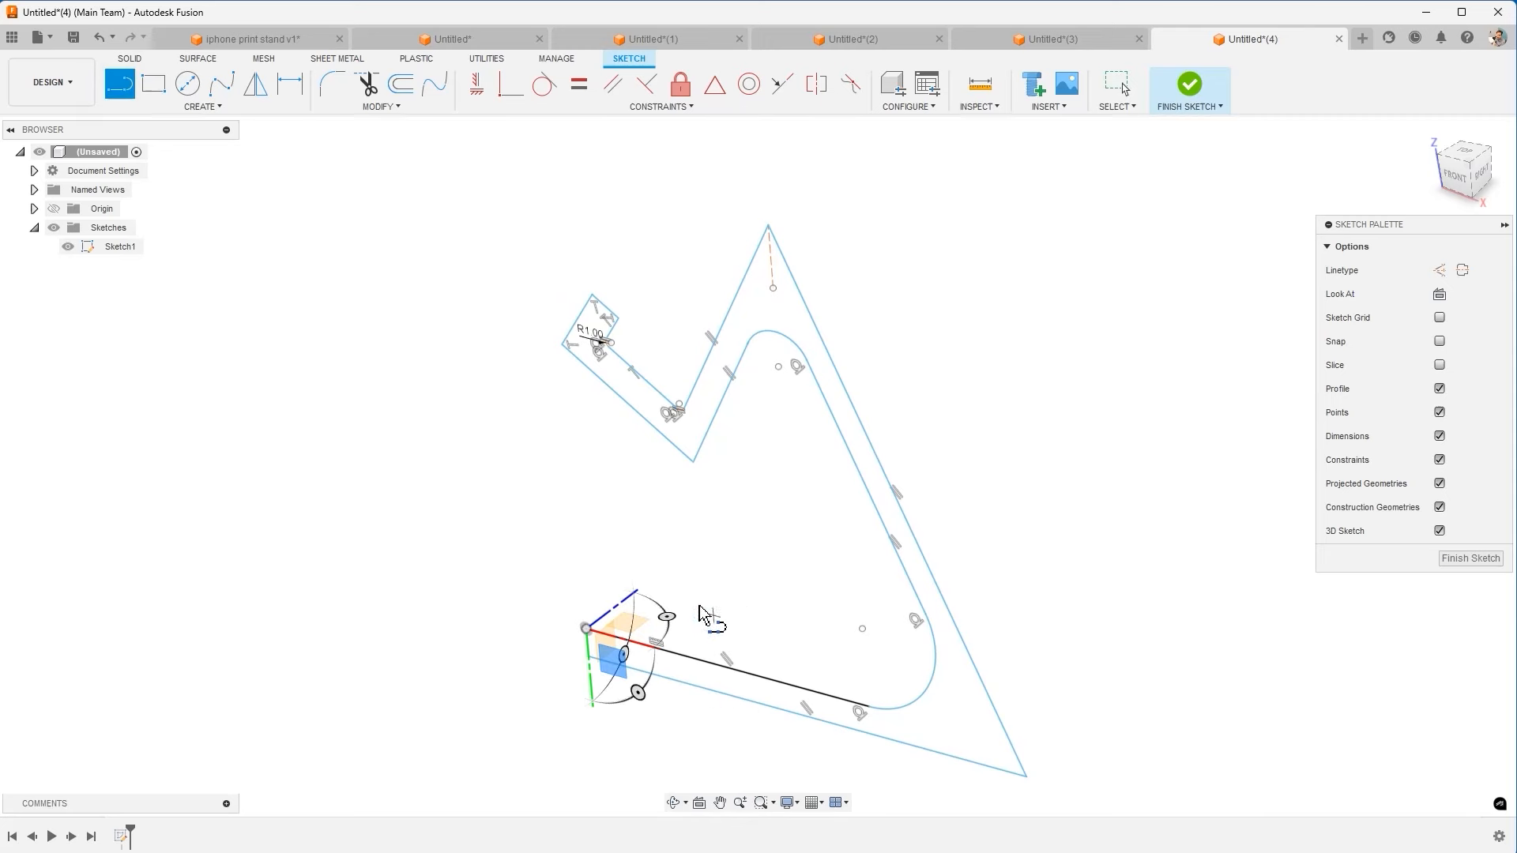
Adjust the Sketch1 outline geometry and begin extruding its closed profile
{"action": "left_click", "coordinate": [1013, 433]}
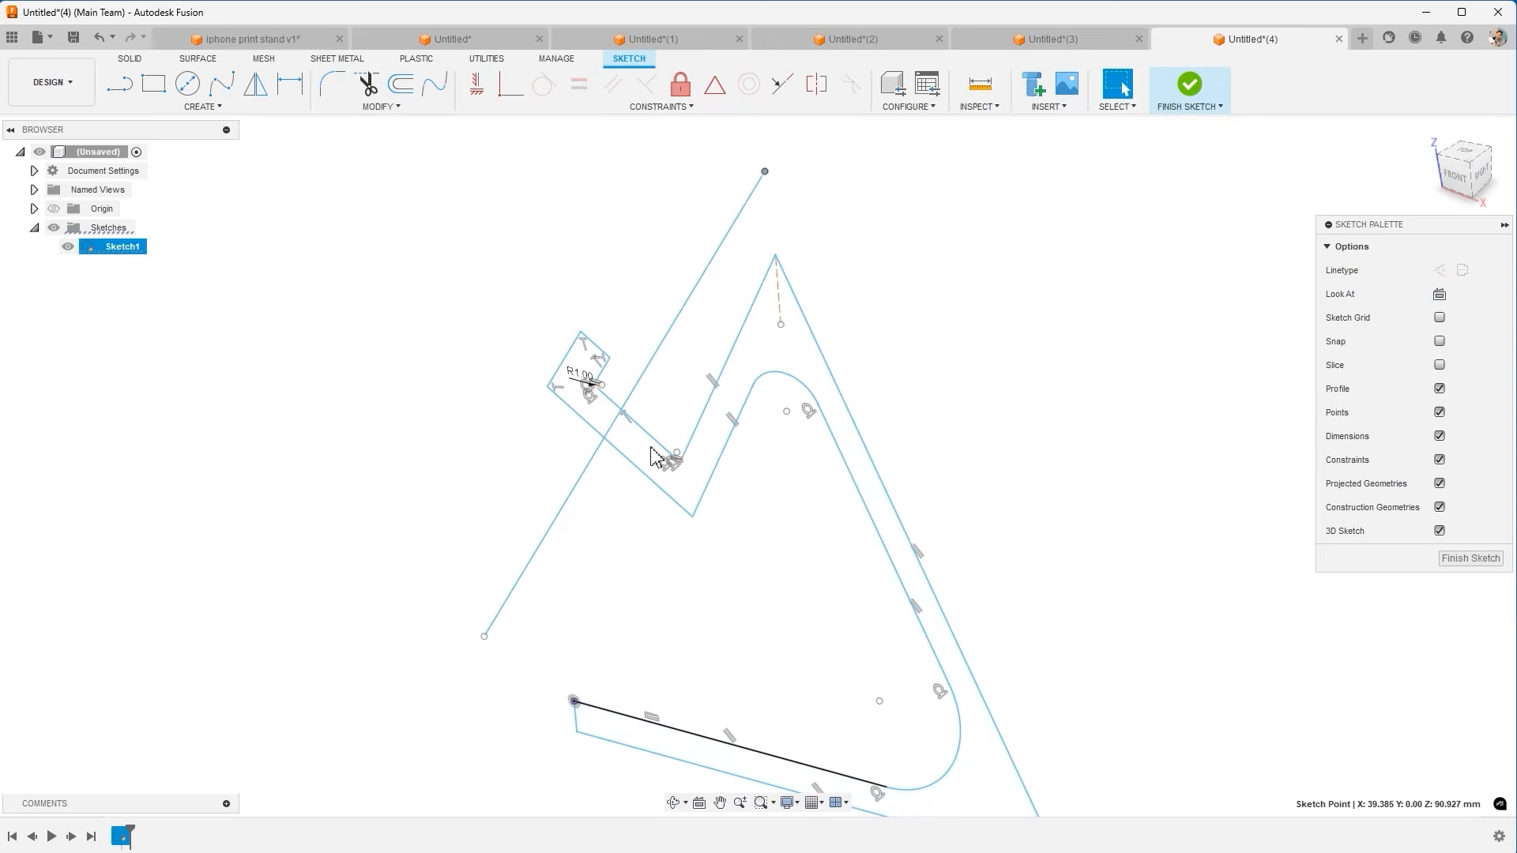
{"action": "left_click_drag", "start_coordinate": [483, 635], "coordinate": [577, 605]}
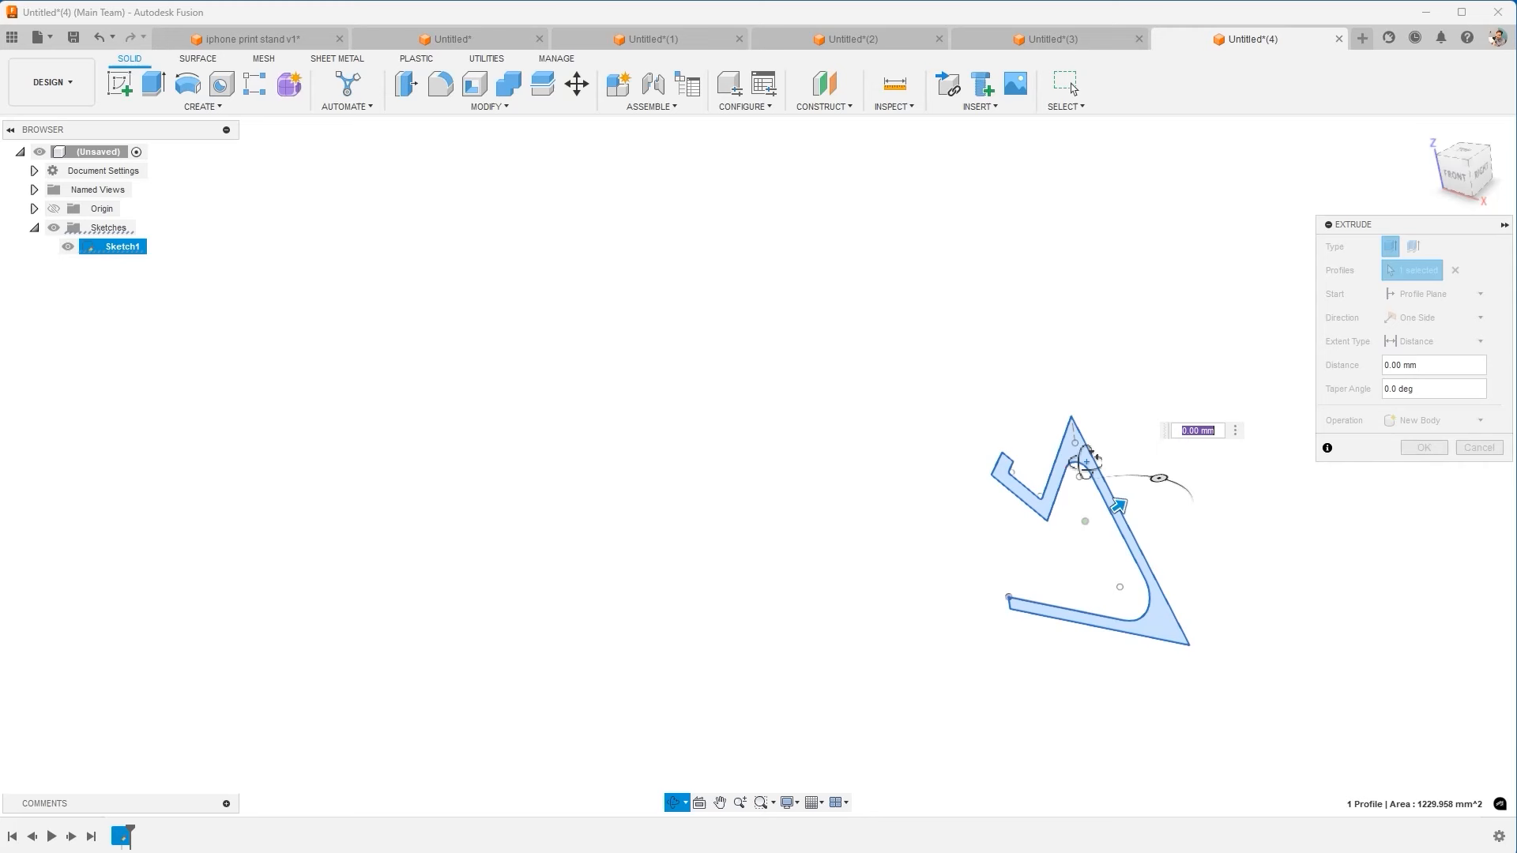
Enter 80 mm as the stand profile's extrusion distance
{"action": "type", "text": "80"}
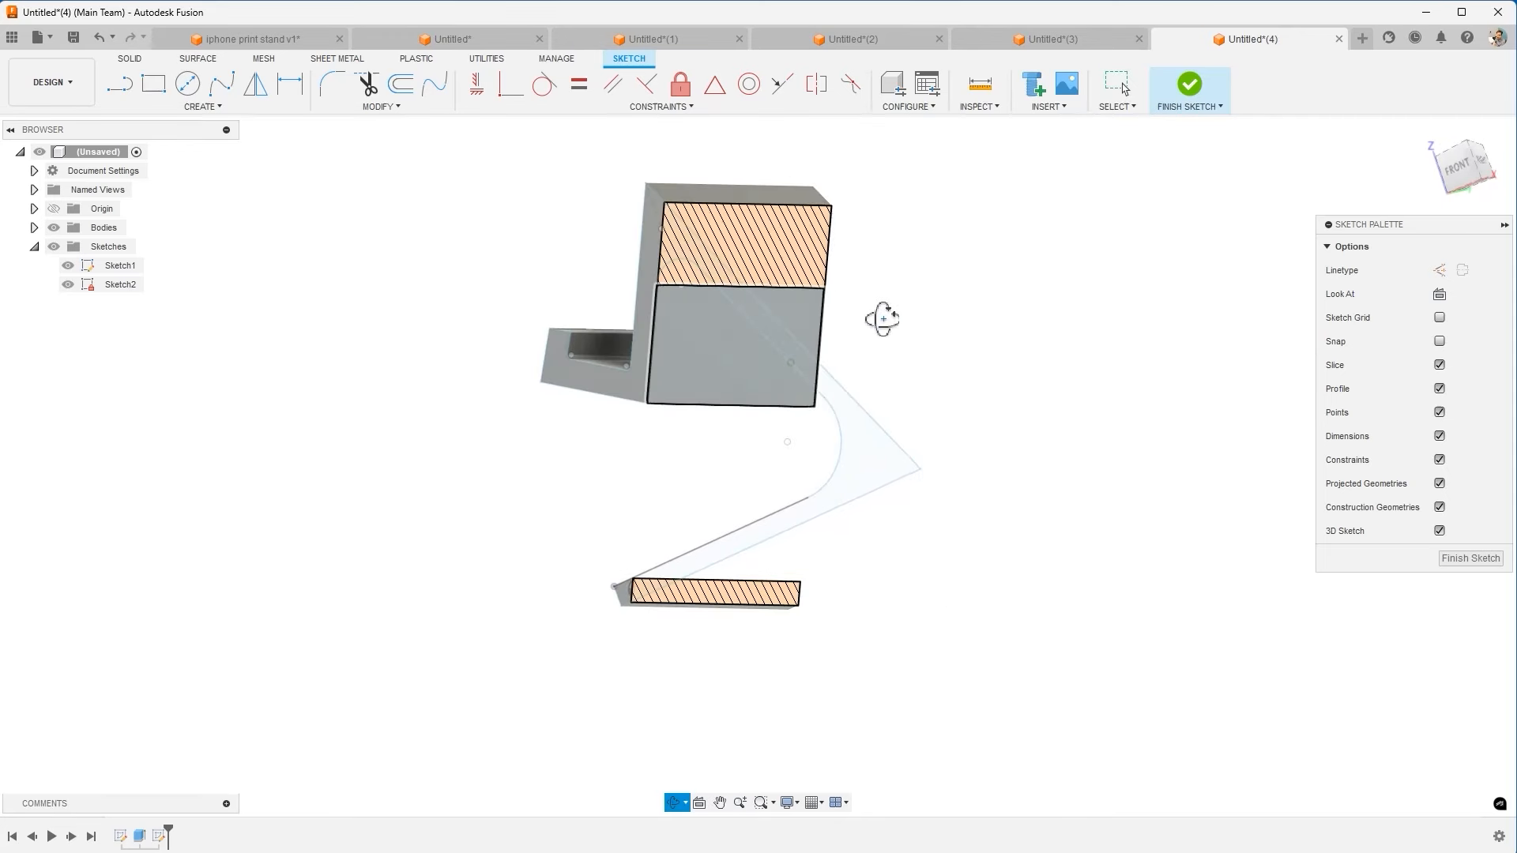
Face the back of the stand and draw a centered rectangle on it
{"action": "left_click", "coordinate": [1463, 160]}
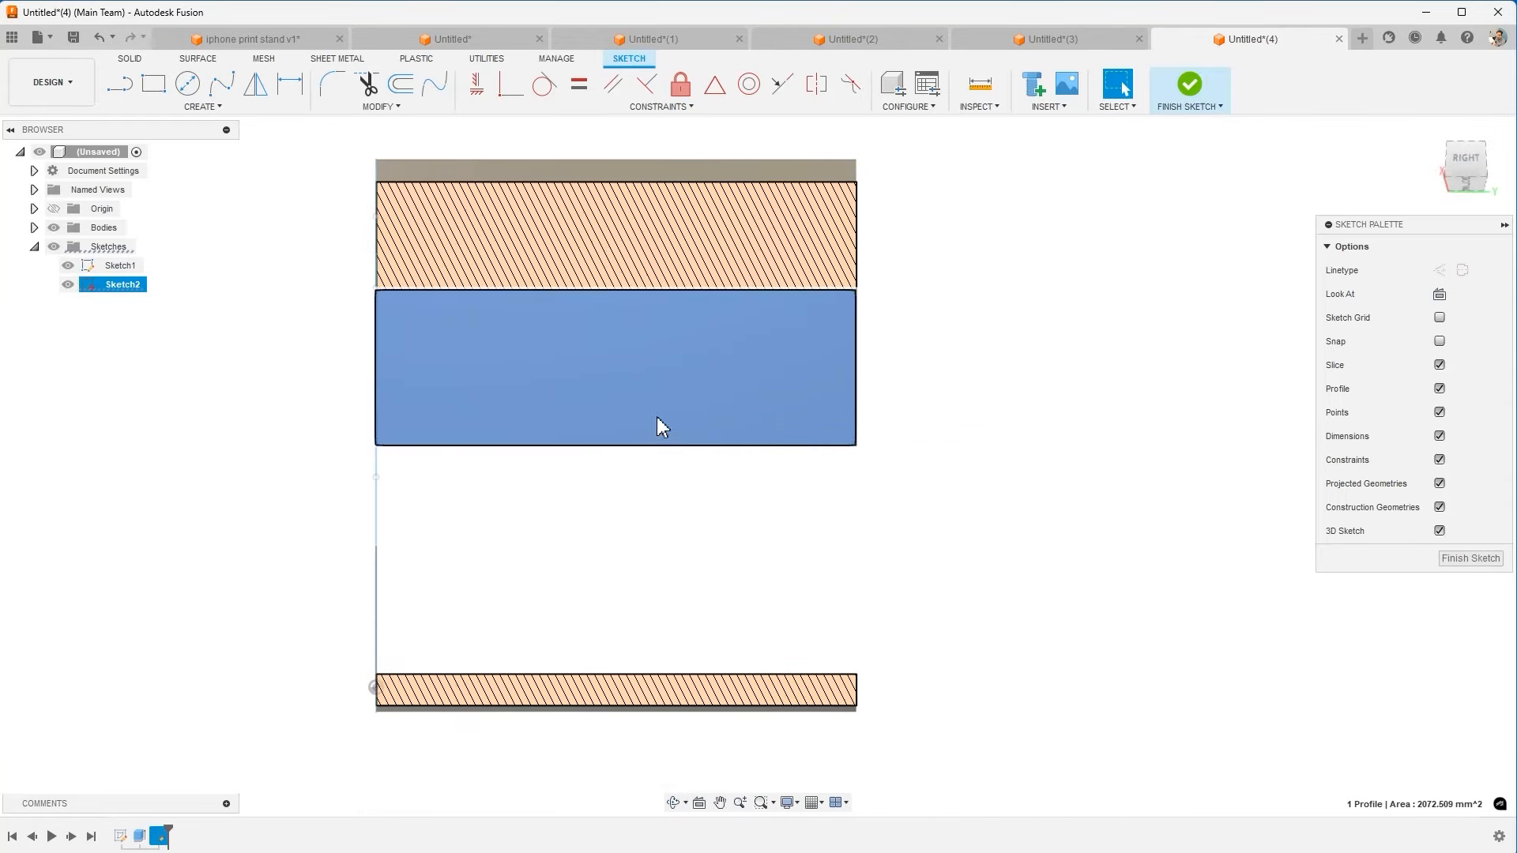
{"action": "mouse_move", "coordinate": [153, 83]}
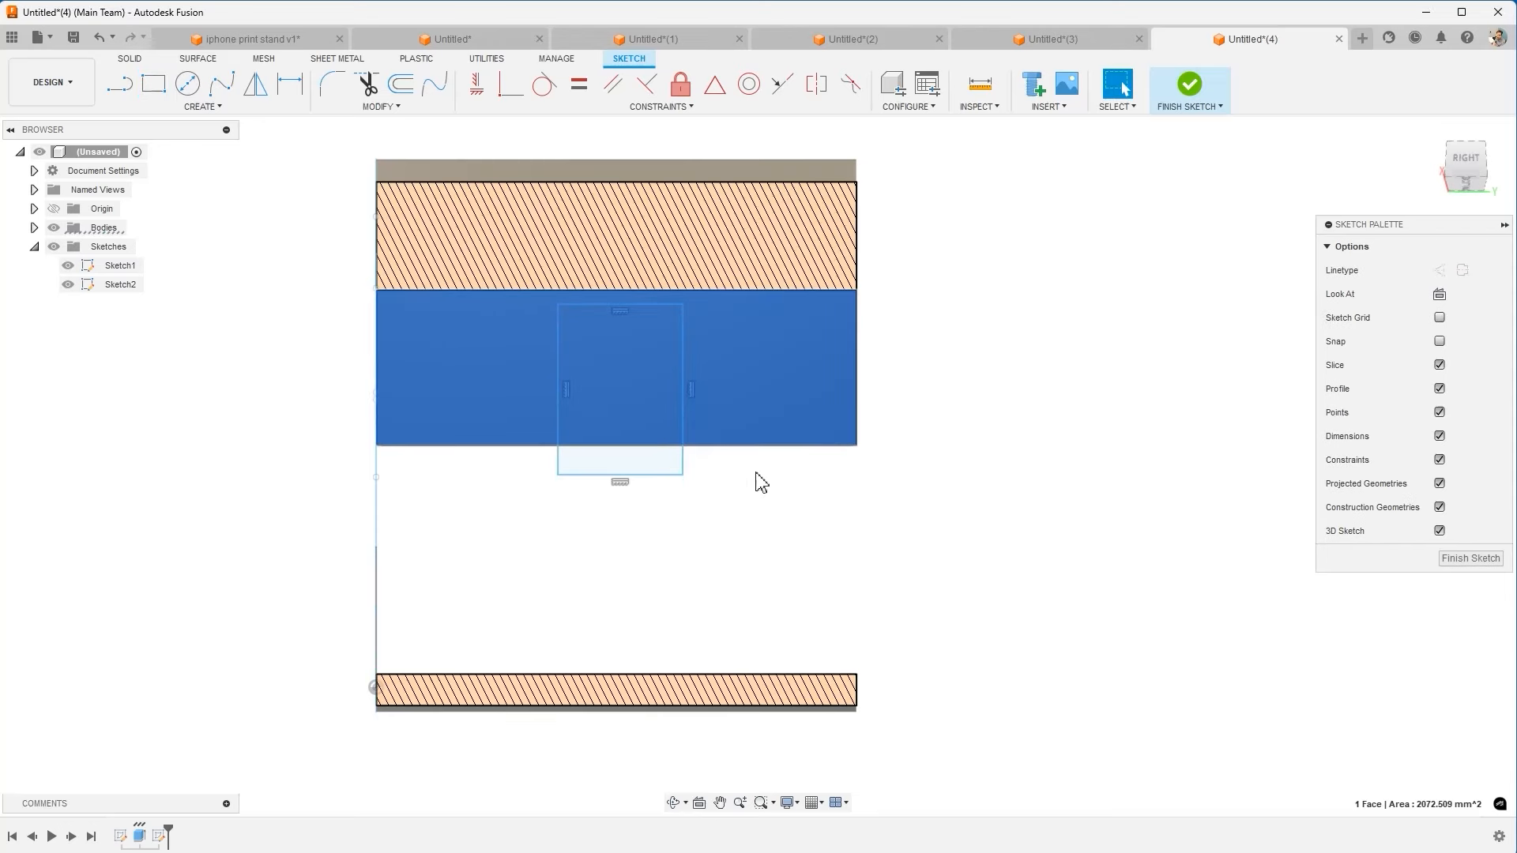
{"action": "left_click", "coordinate": [677, 390]}
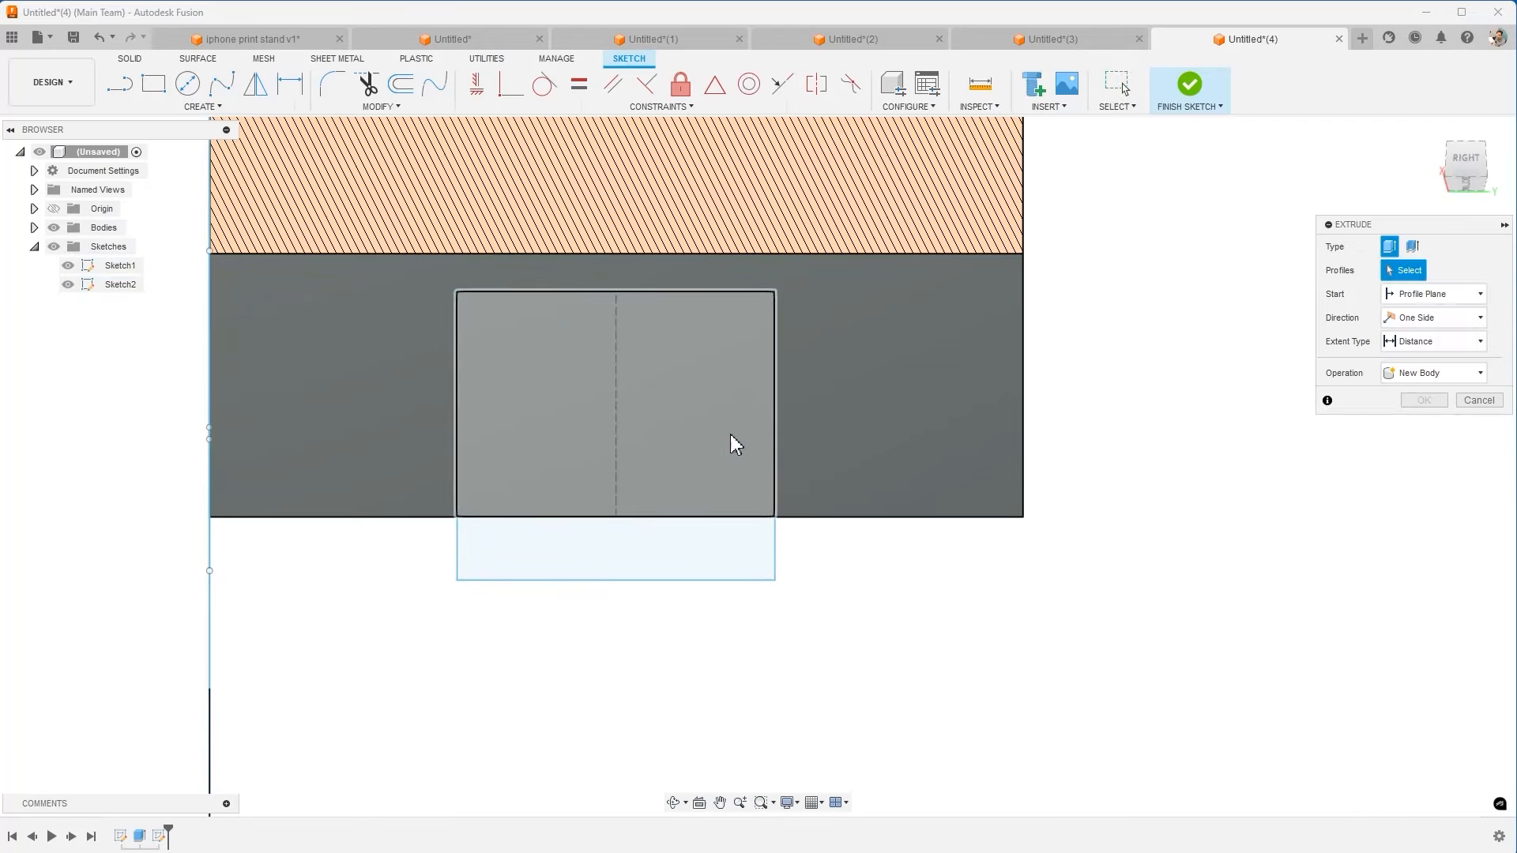
Cut the rectangle profile -75 mm through the back support and orbit to inspect the opening
{"action": "left_click", "coordinate": [615, 404]}
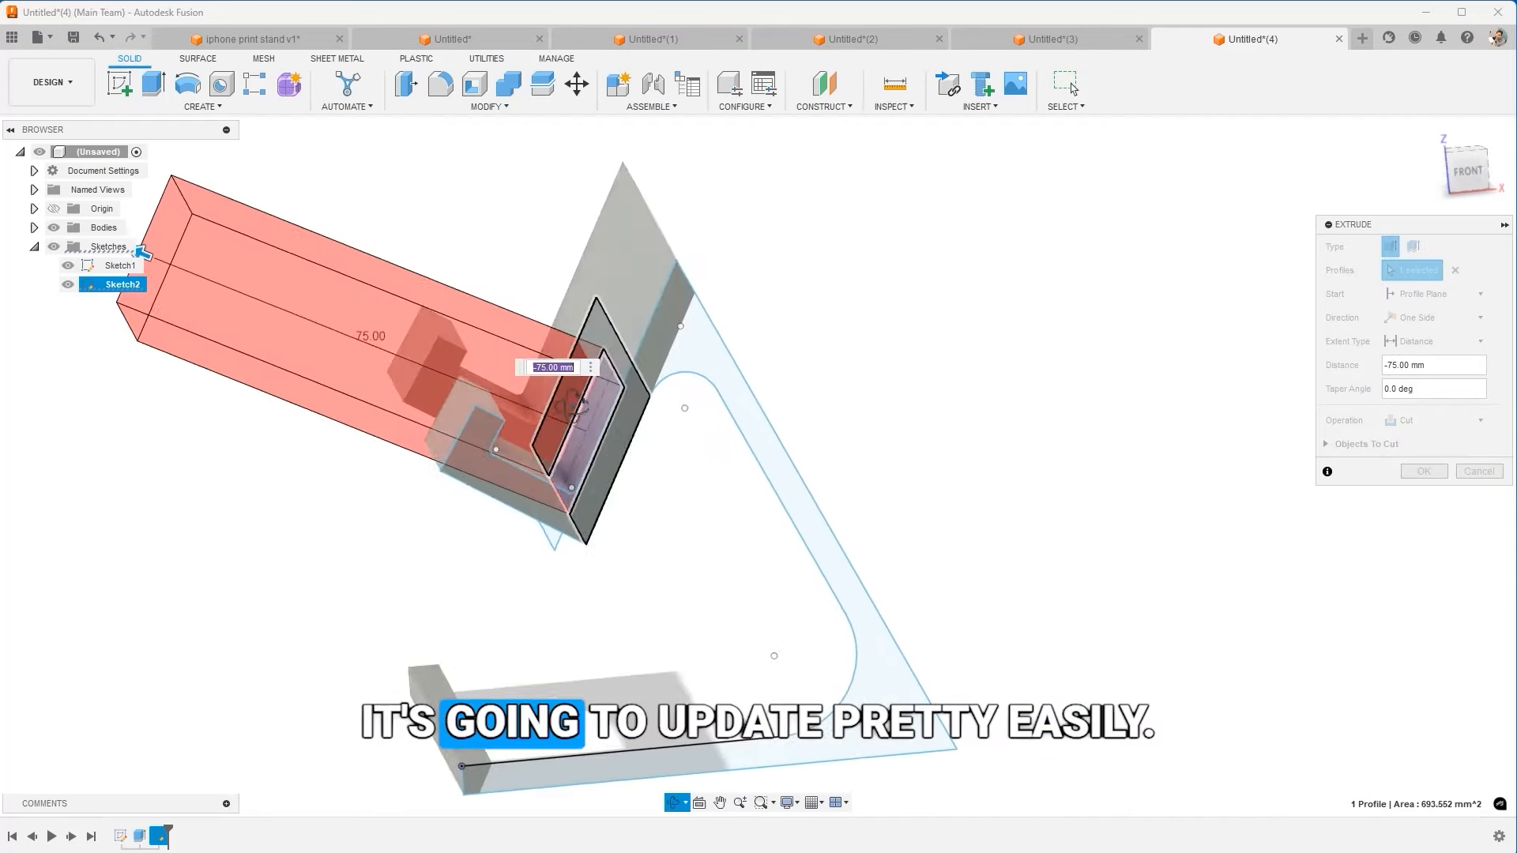
{"action": "left_click", "coordinate": [1422, 471]}
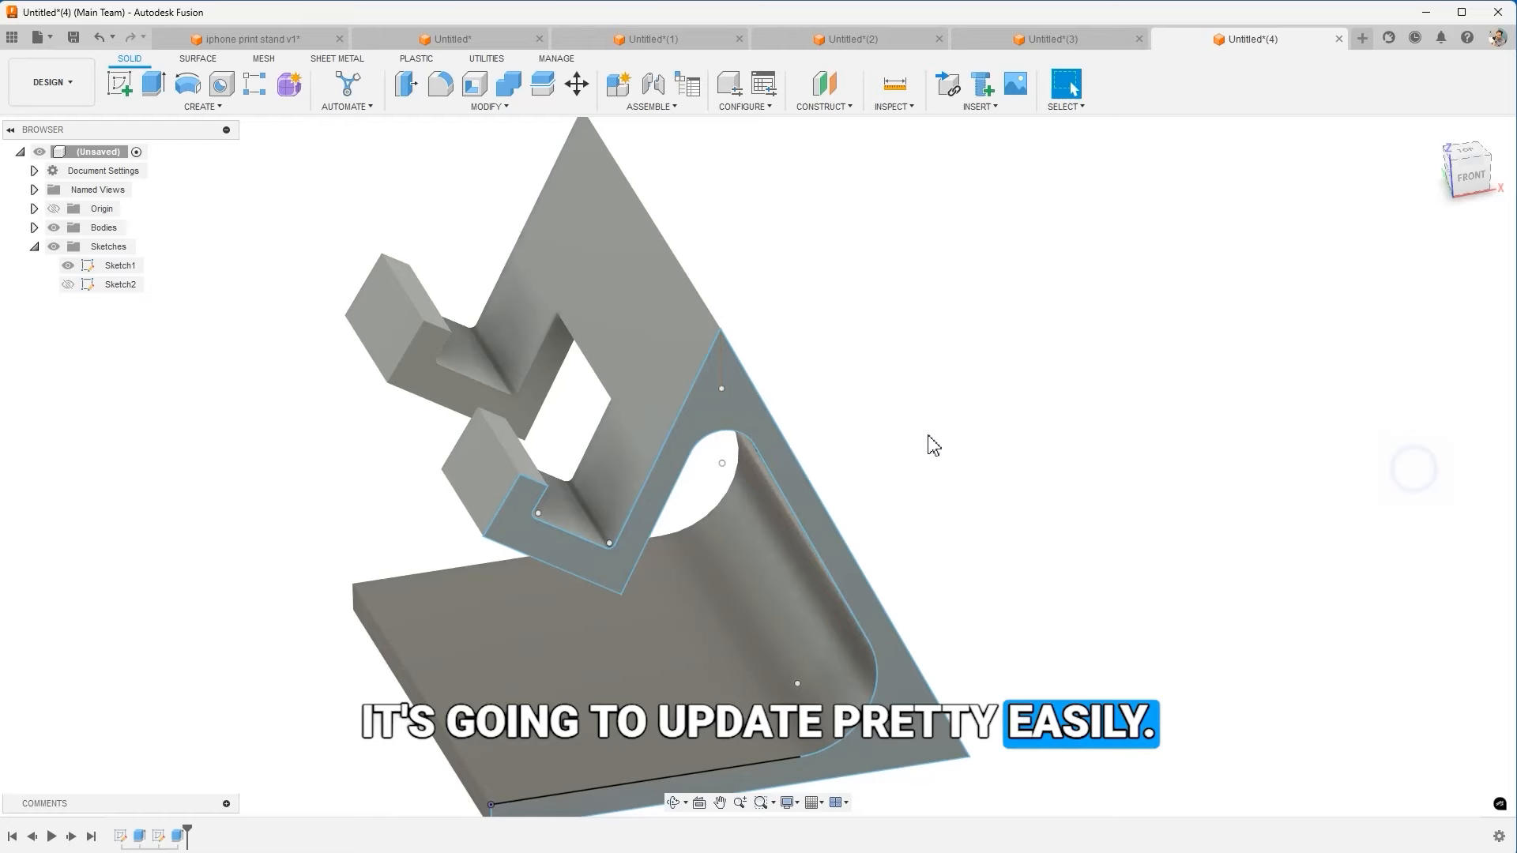
{"action": "left_click_drag", "start_coordinate": [933, 443], "coordinate": [888, 382]}
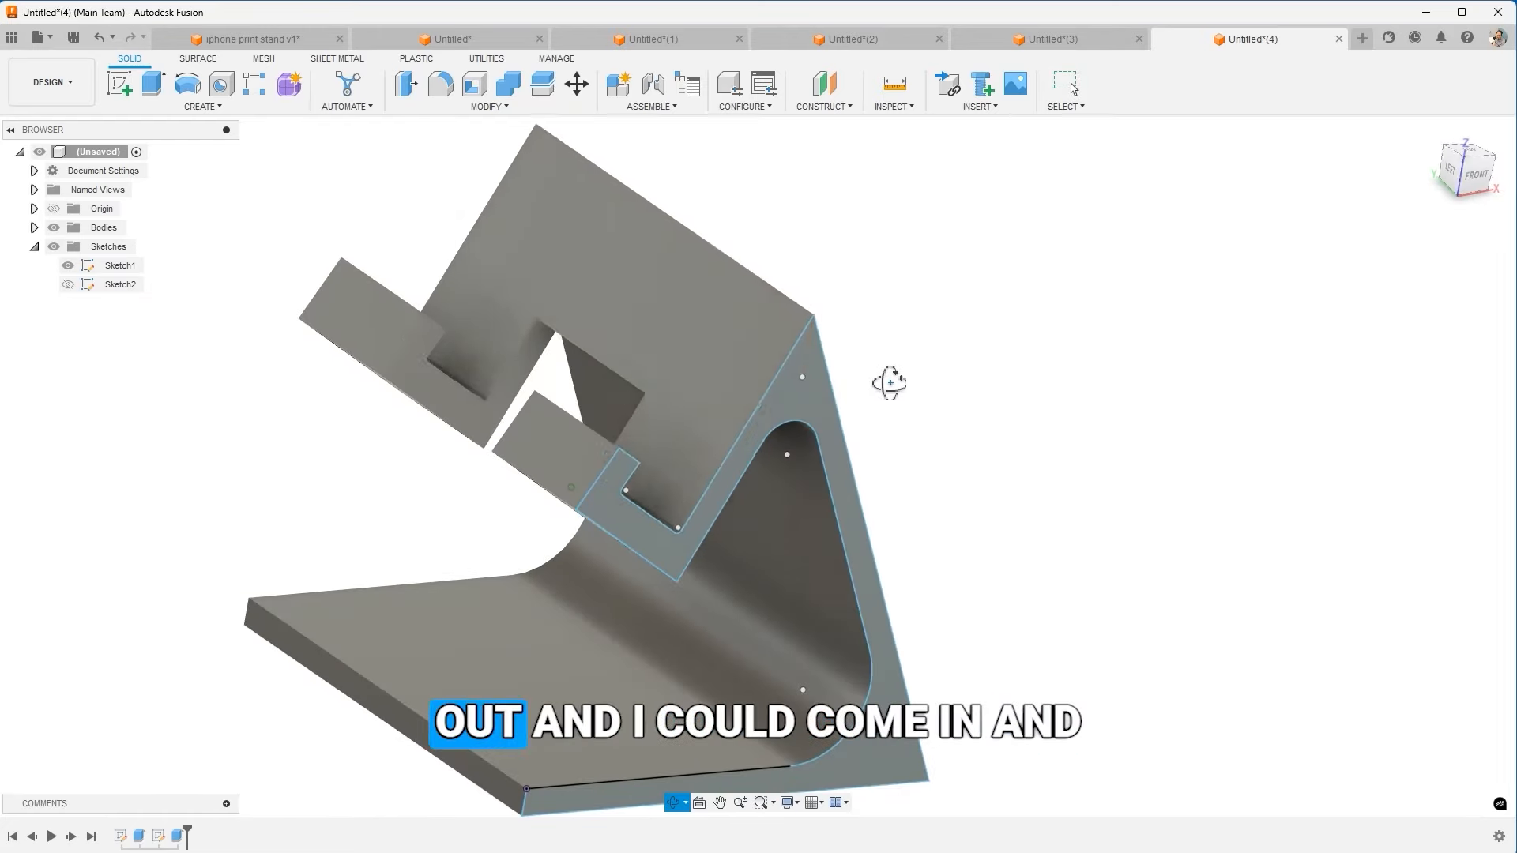